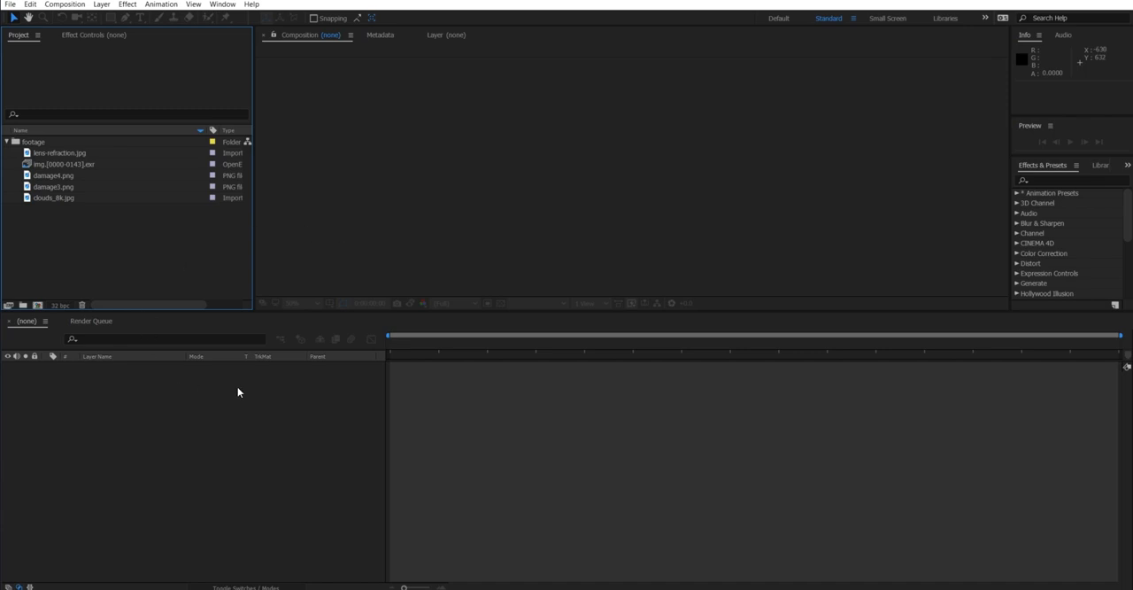
Preview the shuttle EXR sequence, launch Magic Nodes, and move its footage node right
left_click(62, 164)
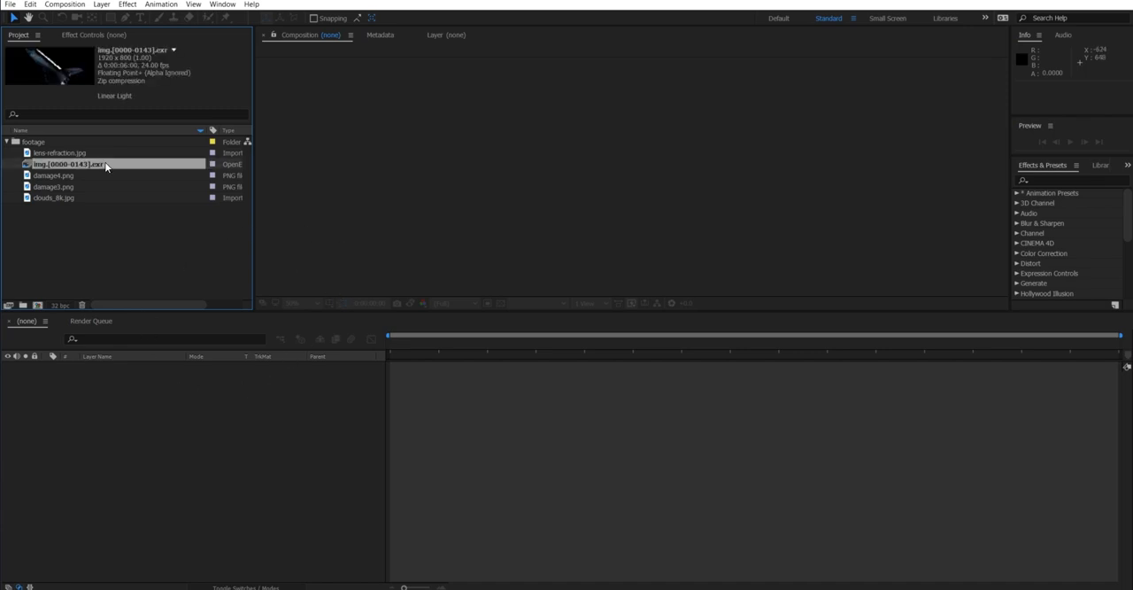
double_click(67, 164)
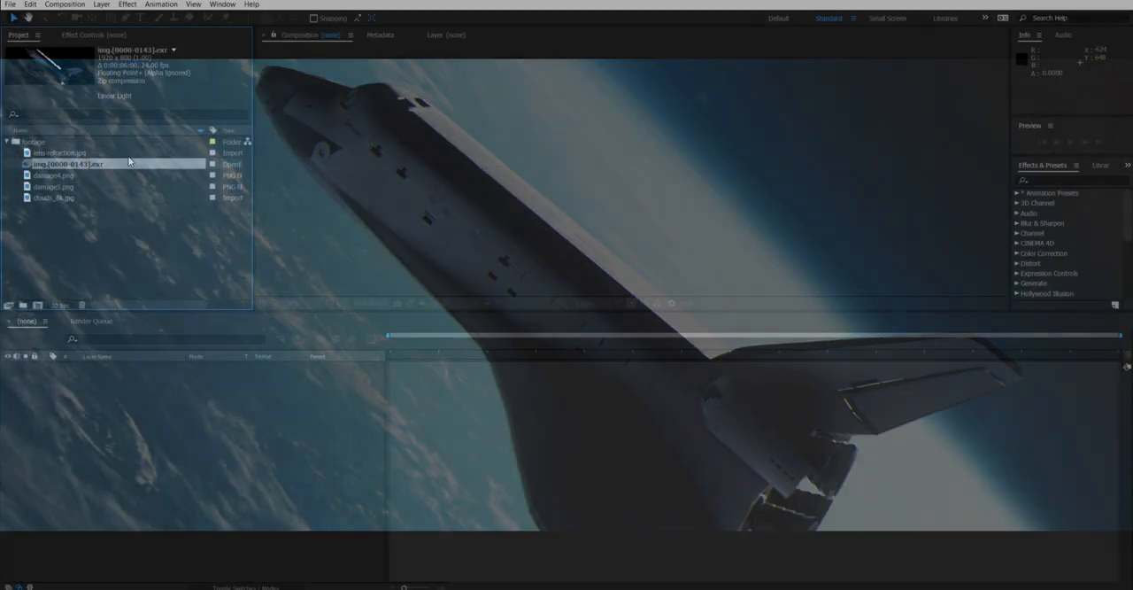
left_click(221, 5)
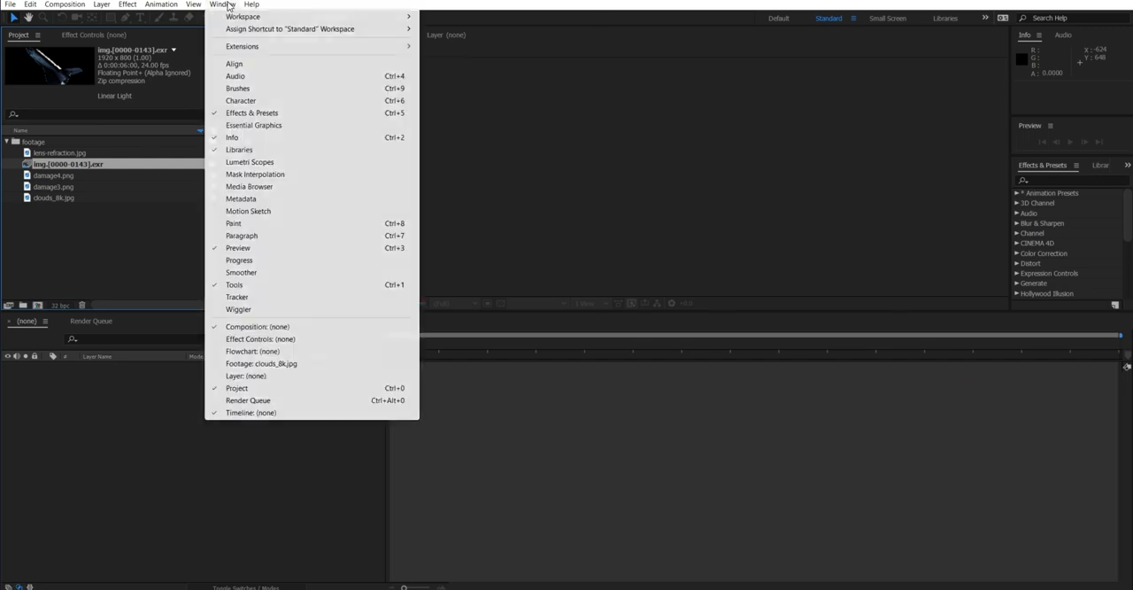
mouse_move(241, 46)
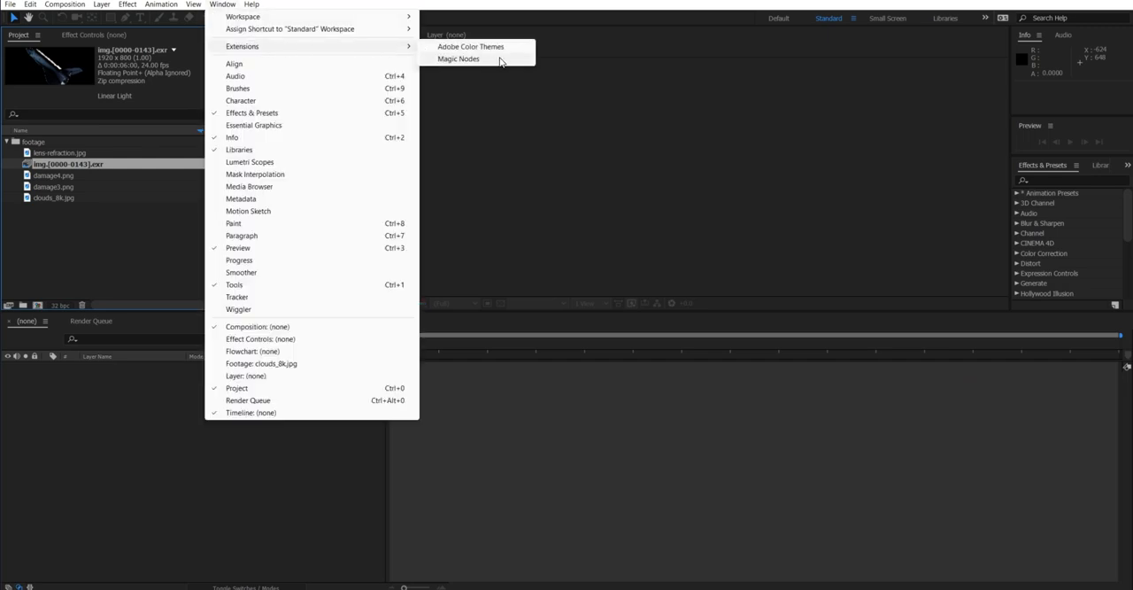
left_click(459, 59)
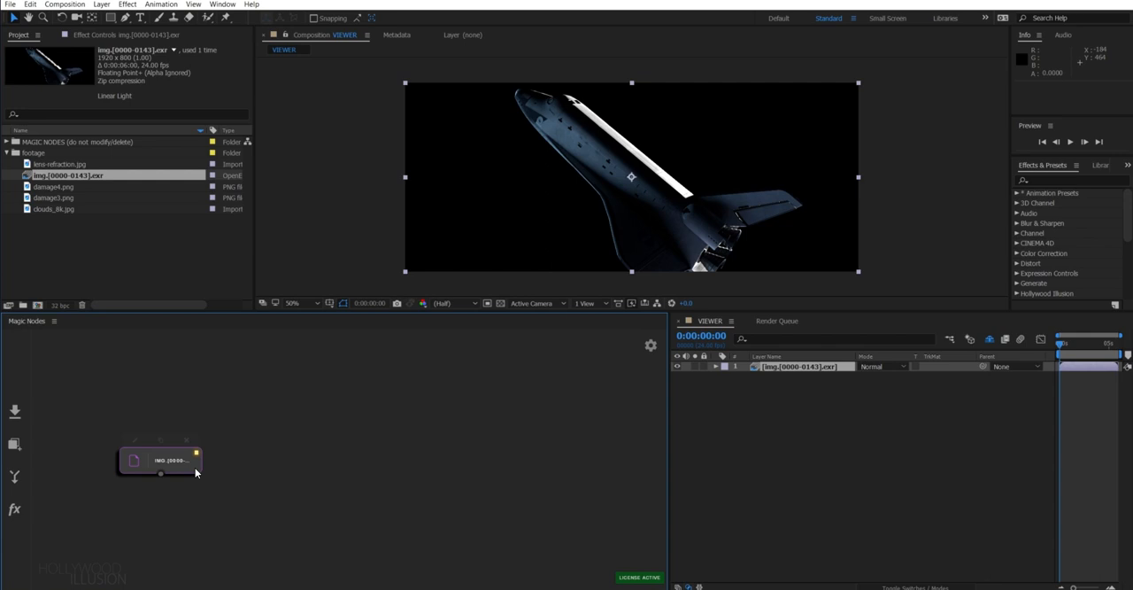
left_click_drag(159, 460, 580, 387)
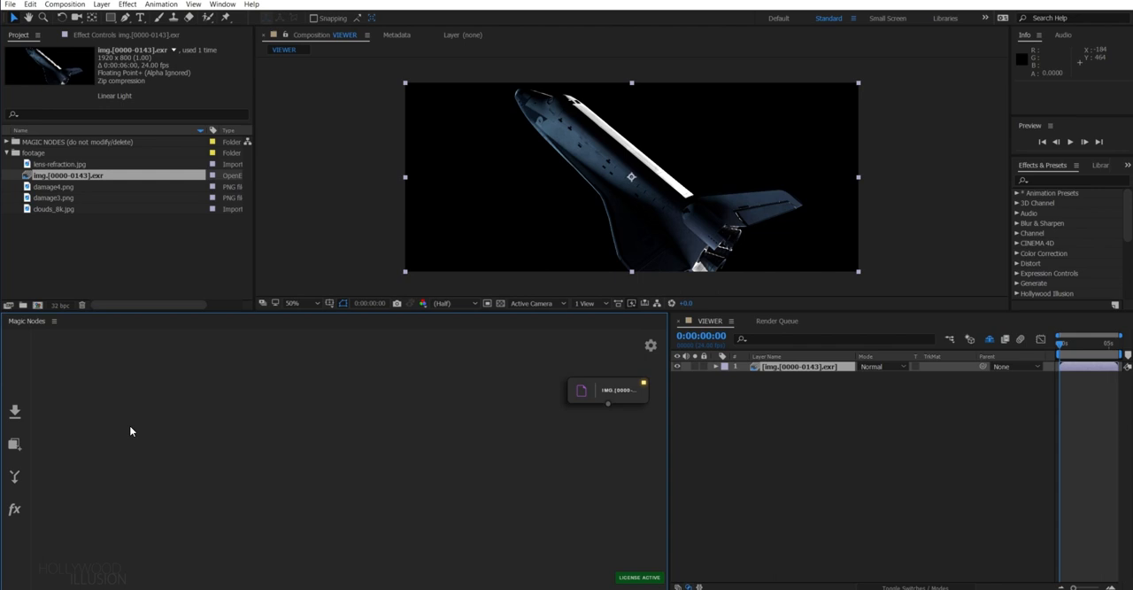
Create the EARTH node with a blue Gradient Ramp start colour and reveal its mask settings
type("EART")
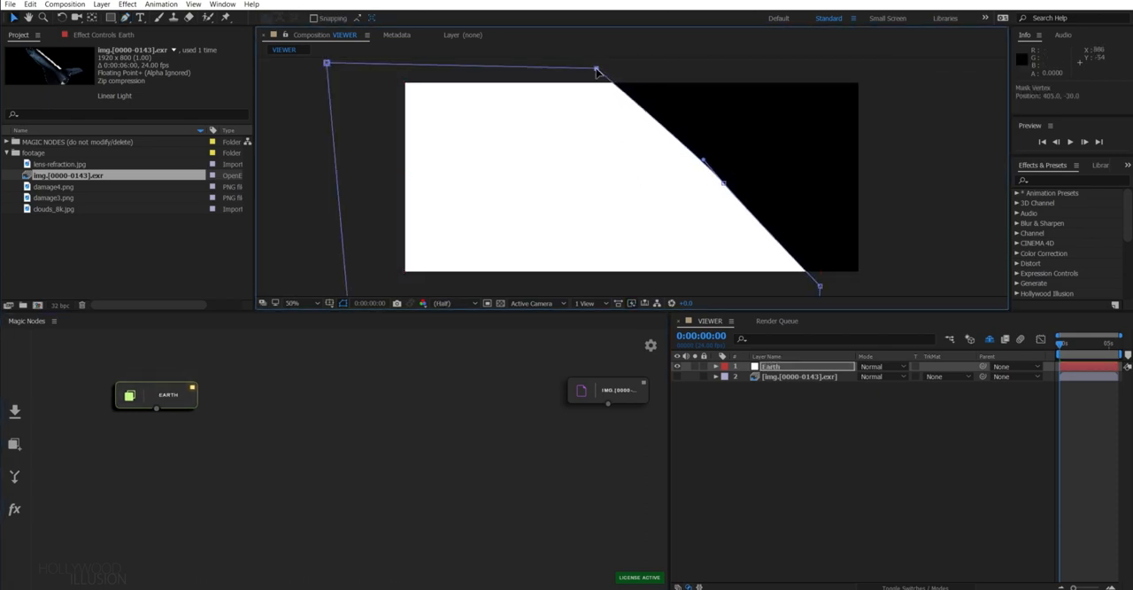
type("grd")
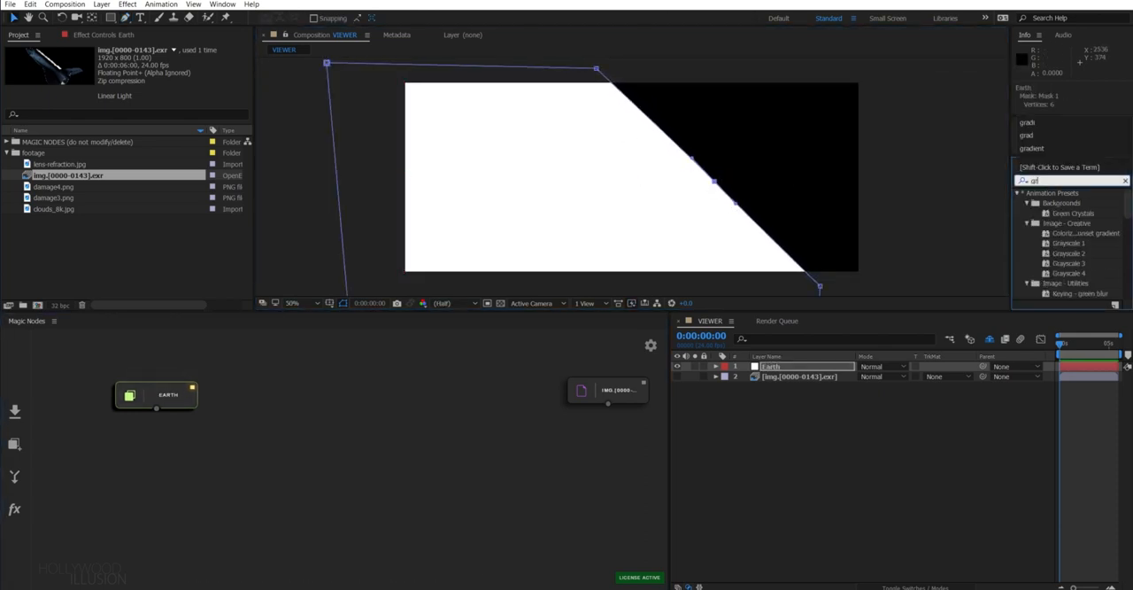
double_click(1076, 242)
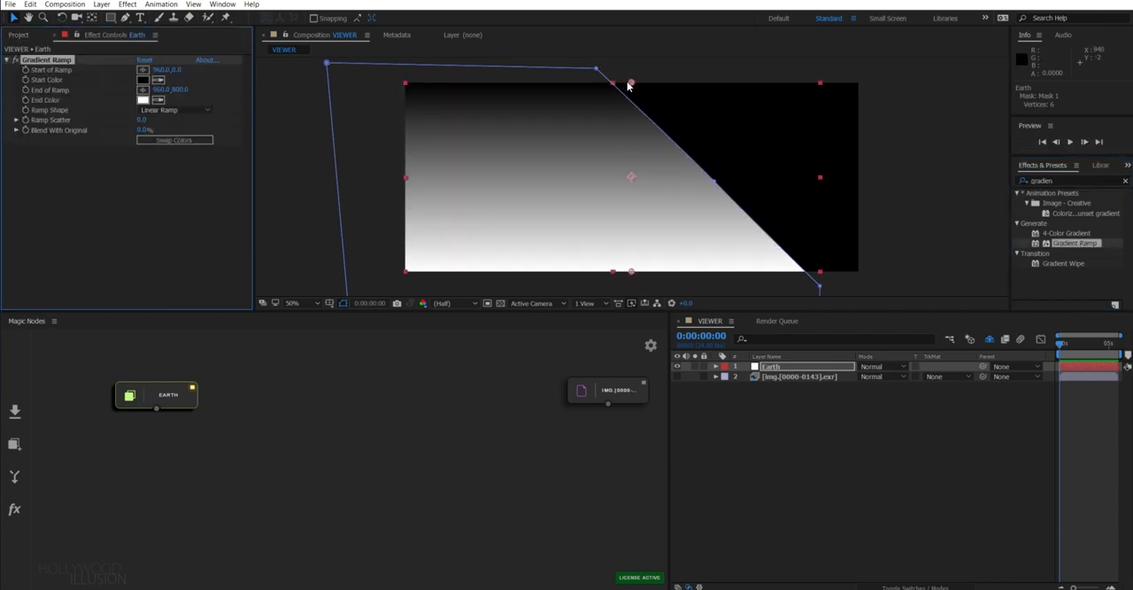
left_click(143, 80)
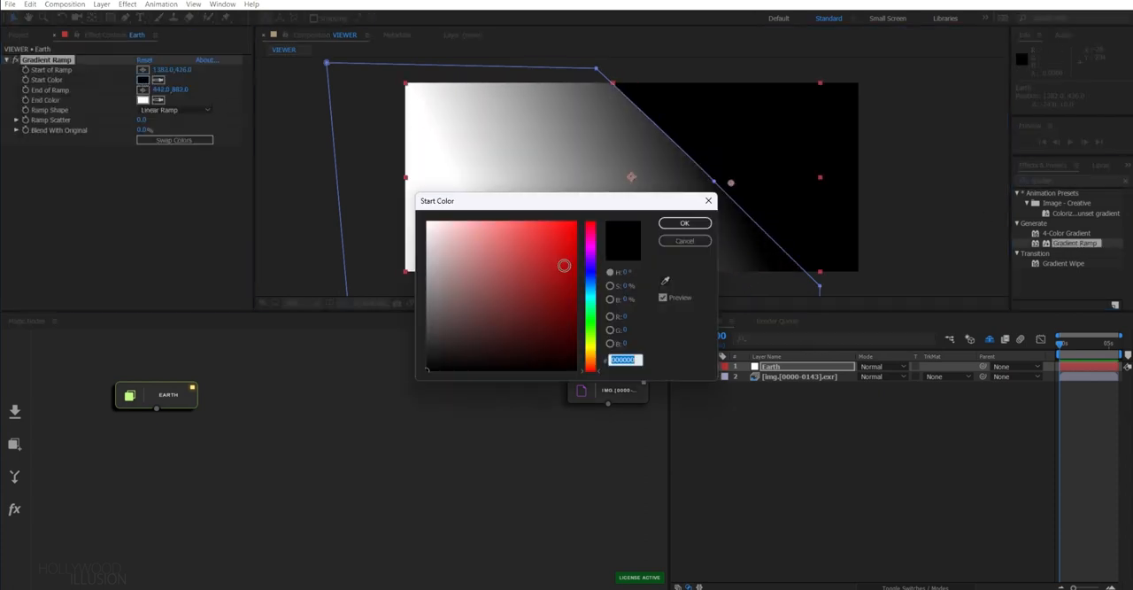
left_click(460, 260)
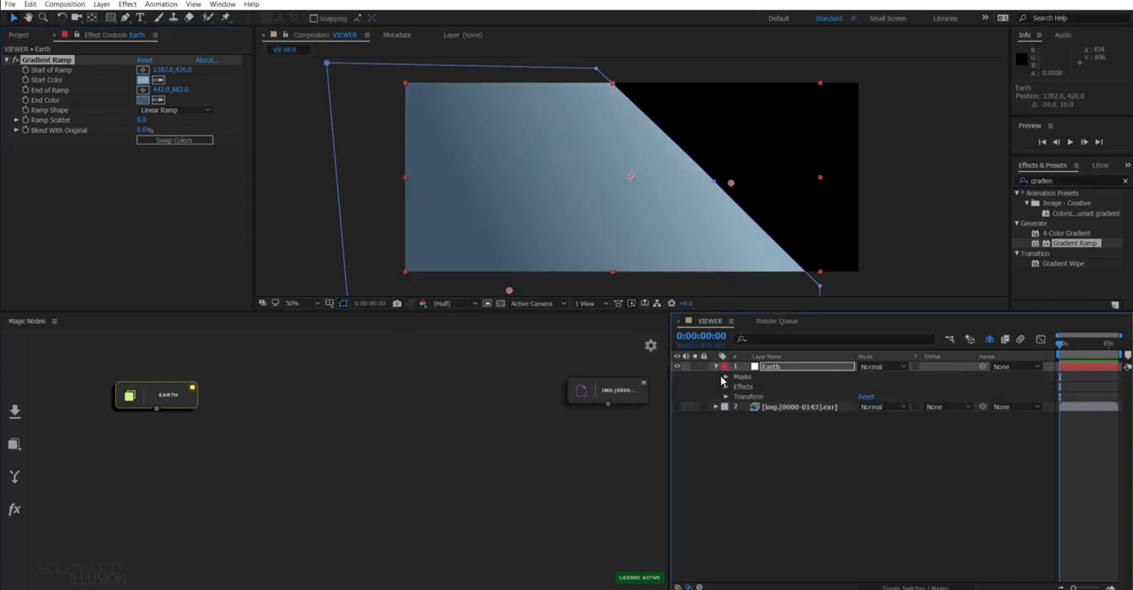
left_click(724, 376)
type("fast")
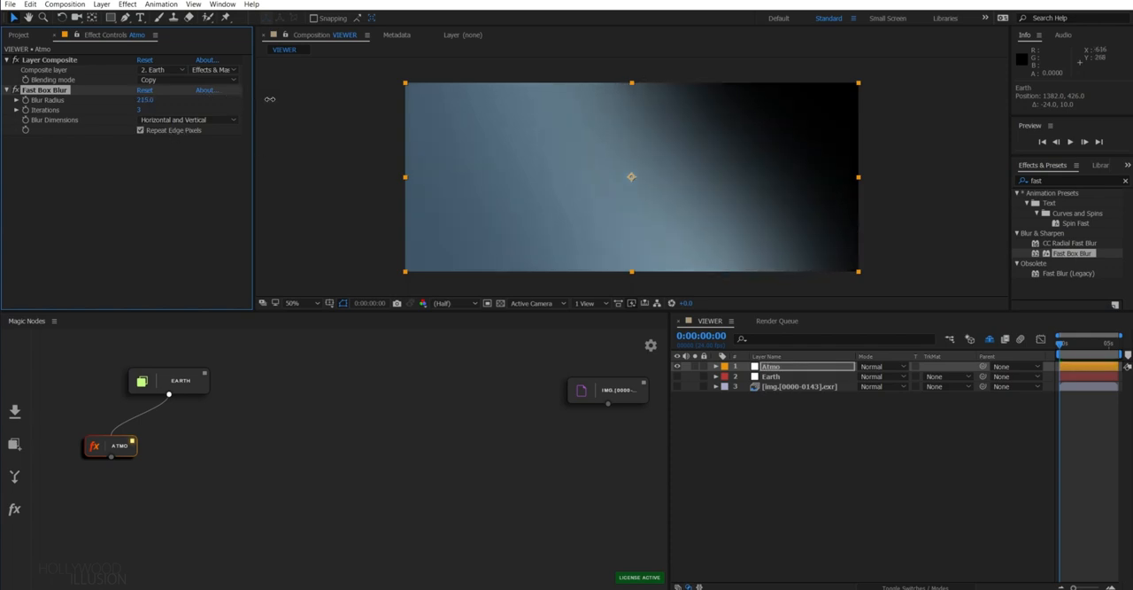
Apply Gradient Ramp to ATMO, reposition its start point, and brighten its exposure
type("grd")
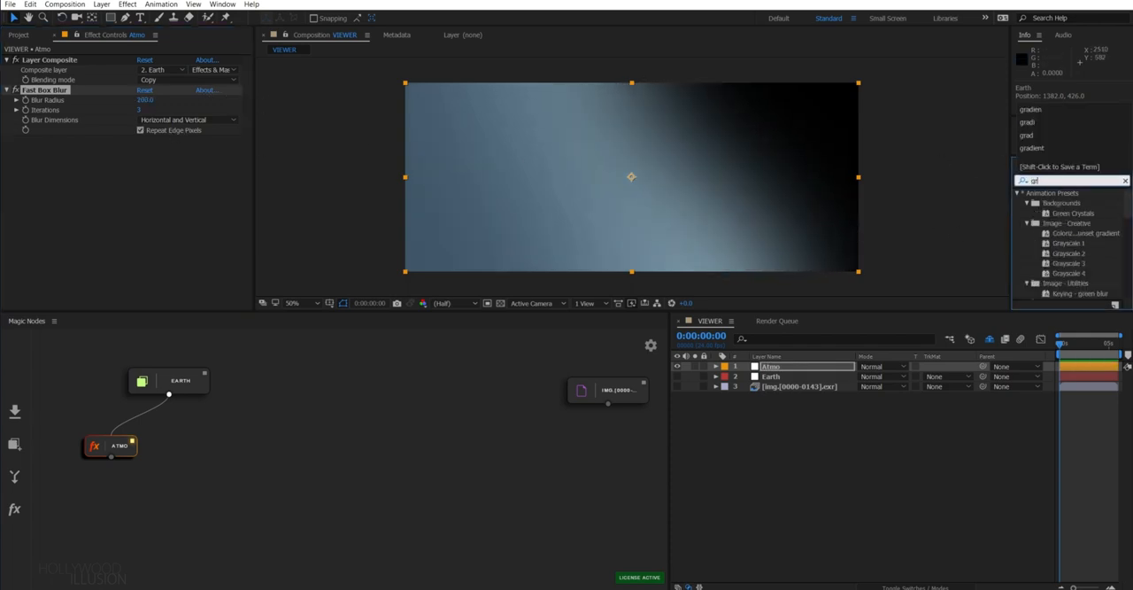
double_click(1076, 242)
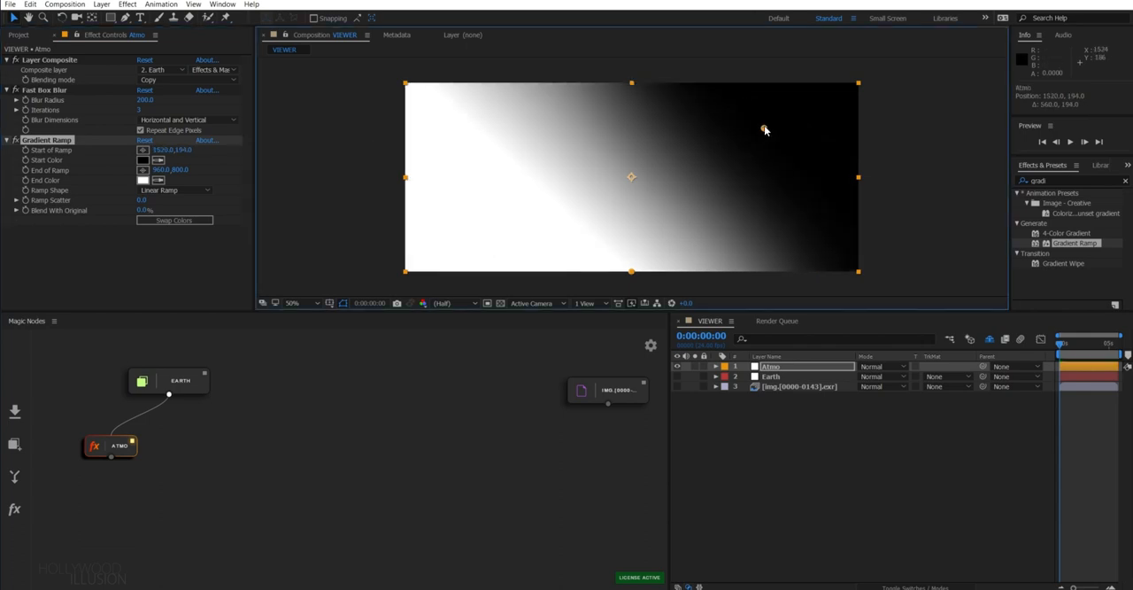
left_click(145, 159)
type("expos")
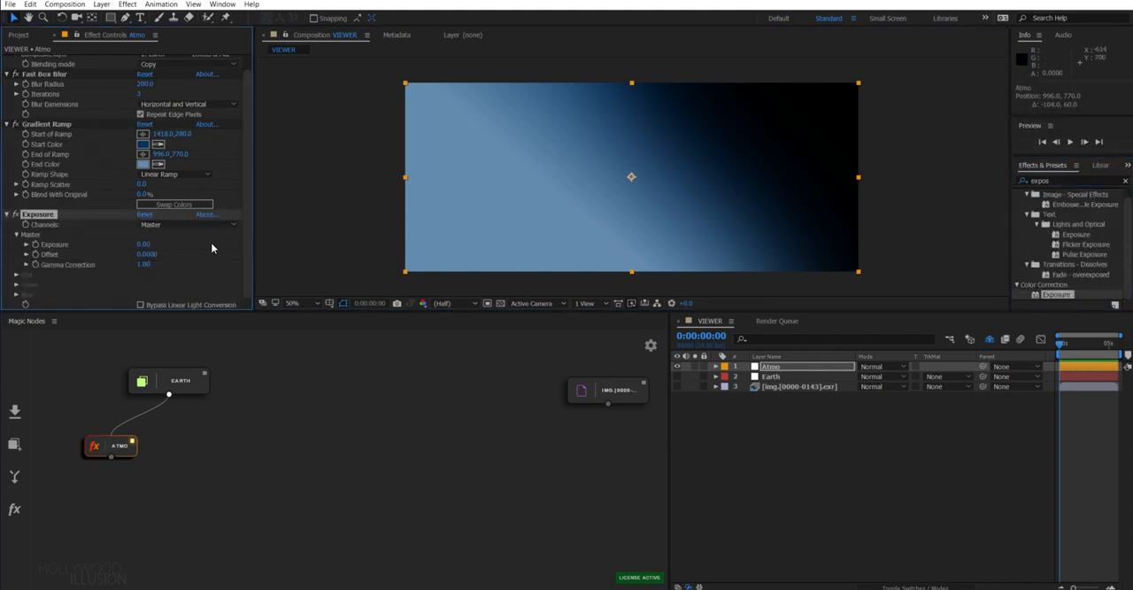
left_click_drag(143, 243, 160, 244)
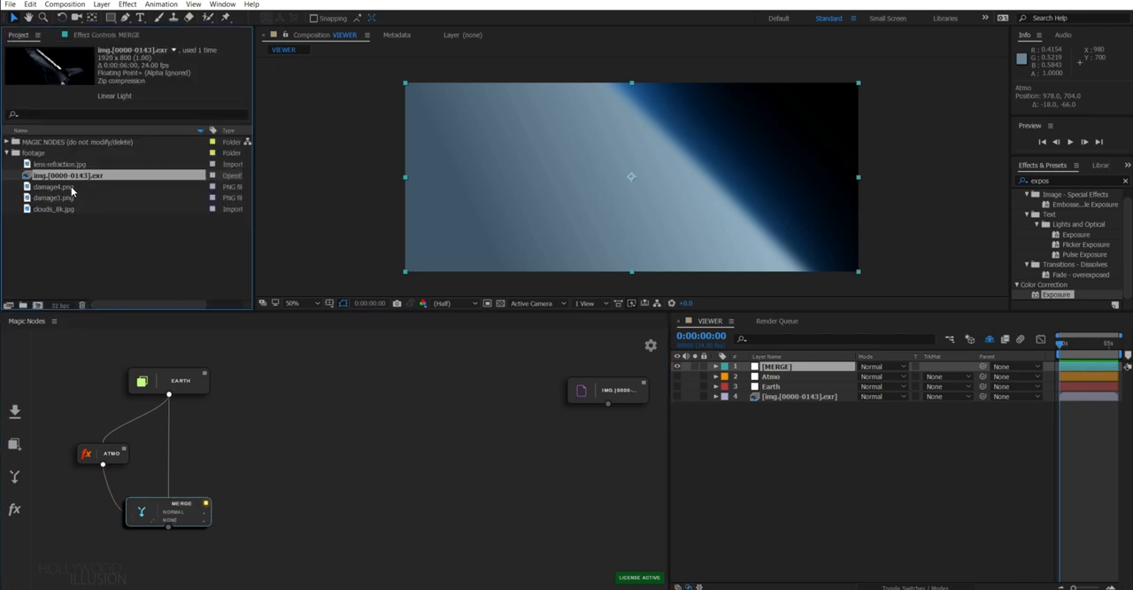
Add clouds_8k.jpg as a node and set the clouds merge to Screen blending
double_click(55, 208)
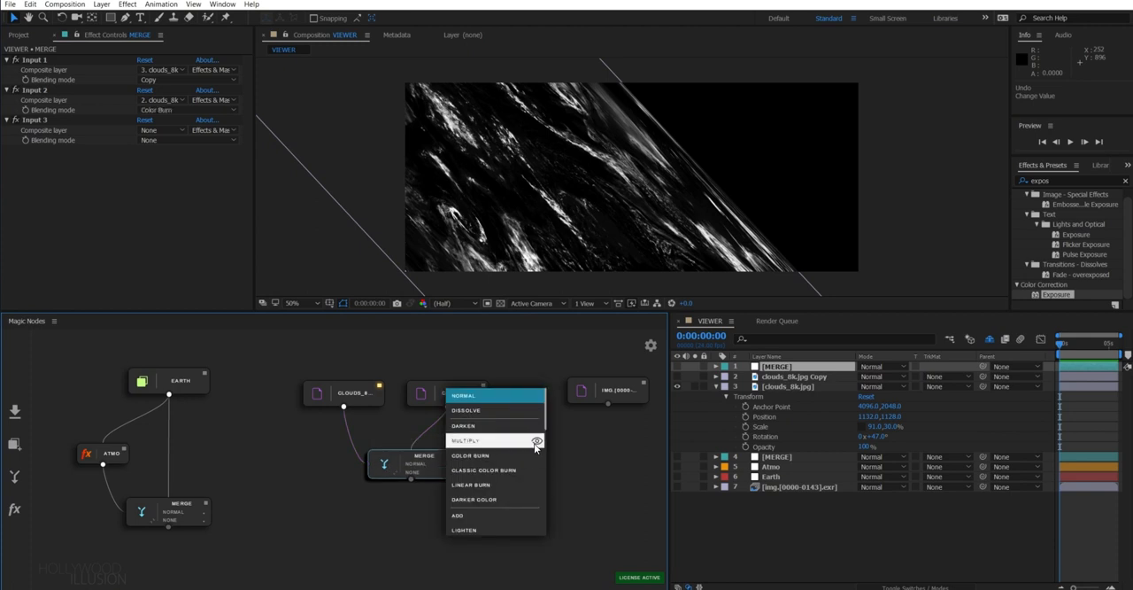
left_click(494, 430)
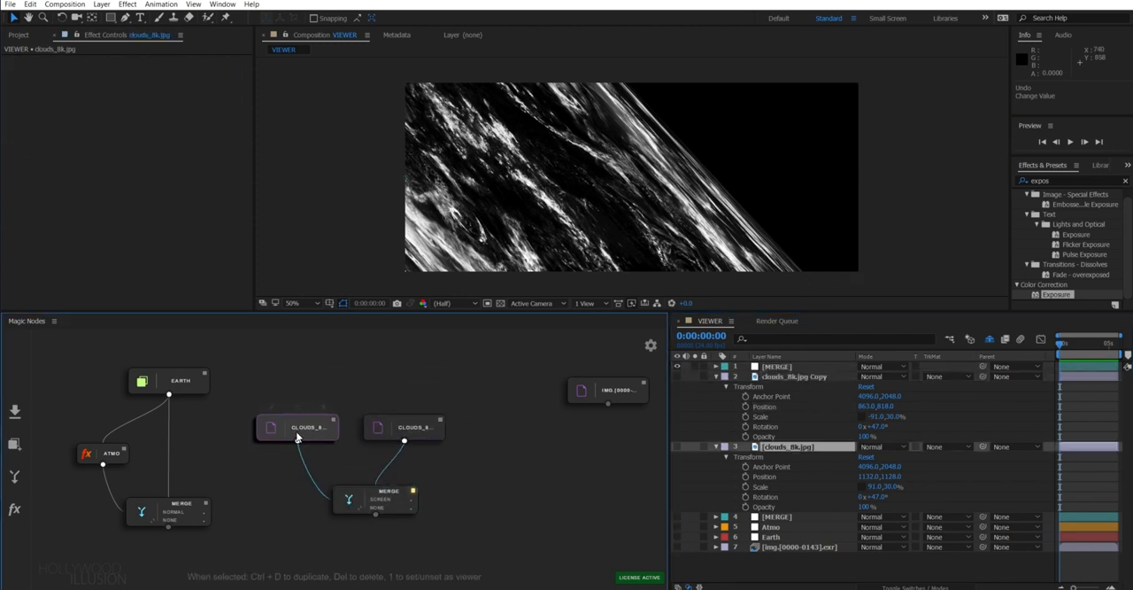
Add an effect node from EARTH named CLOUDS-MATTE and apply Curves to it
left_click(169, 354)
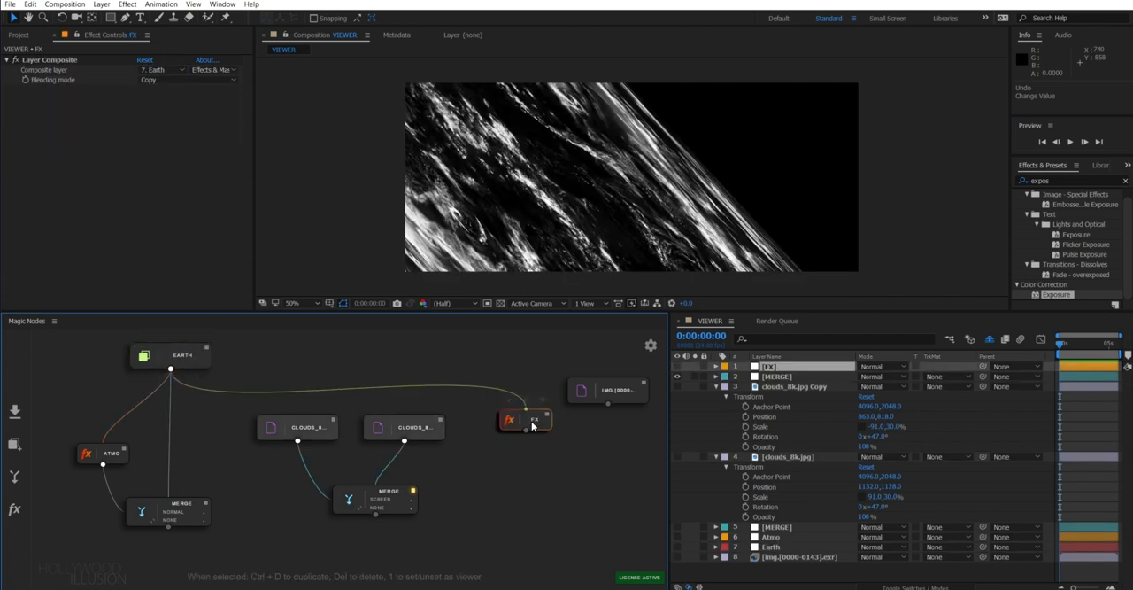
type("CLOUDS-MATTE")
type("fast")
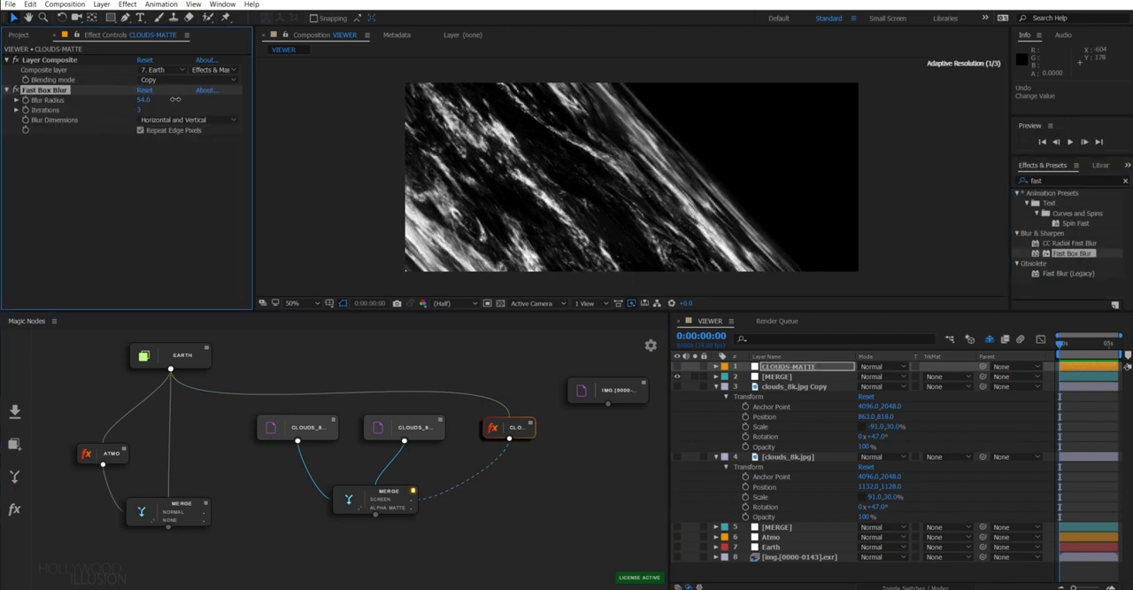
type("curv")
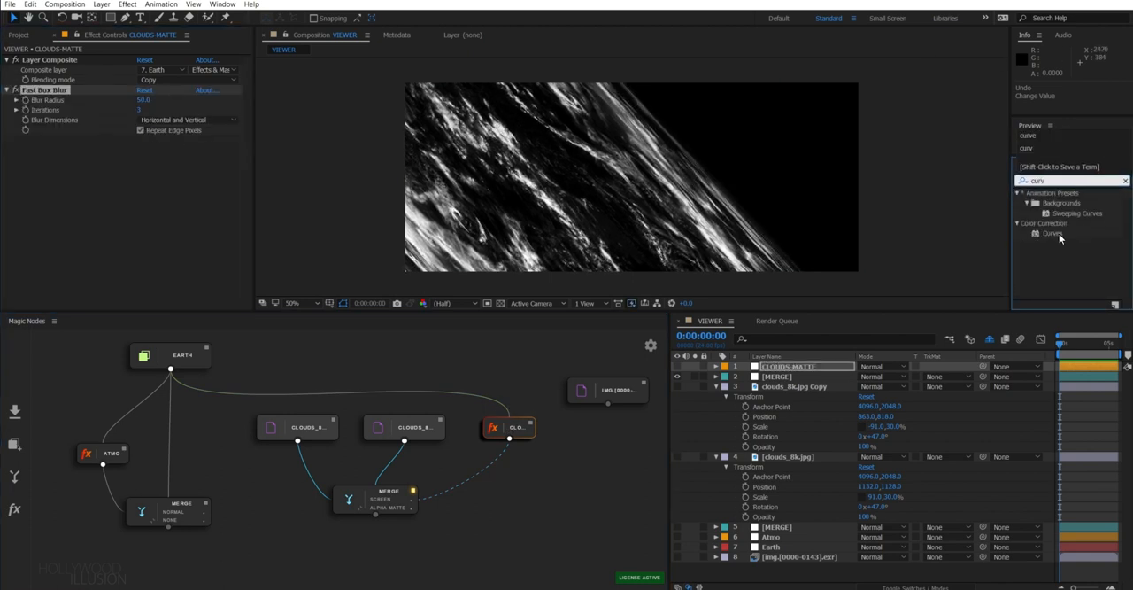
double_click(1053, 233)
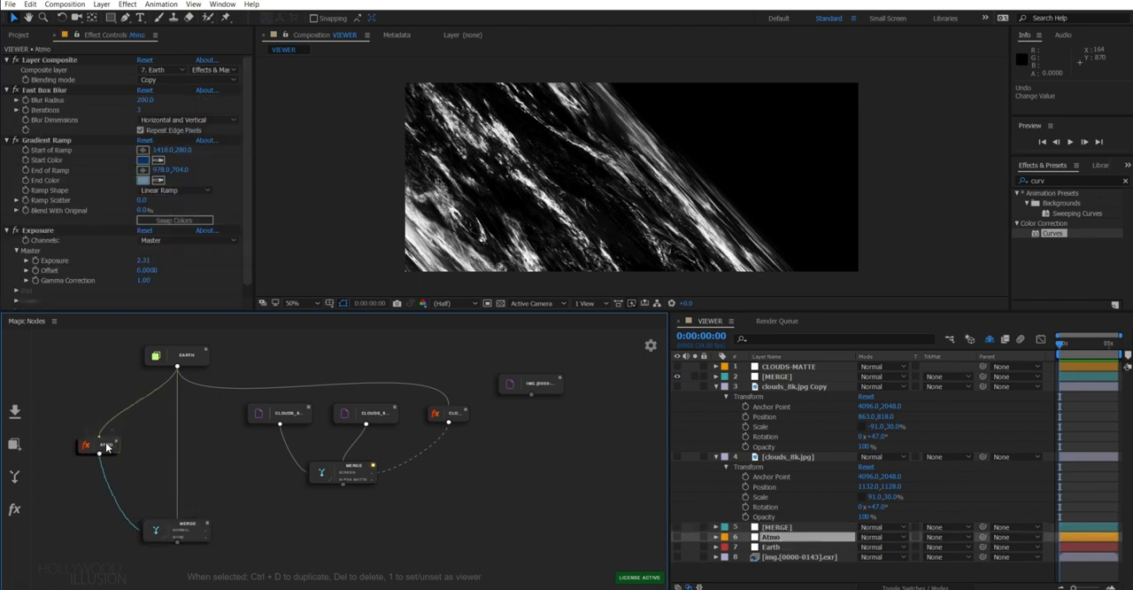
Check the Atmo node's effects, then apply Levels to the SHADOWS node
left_click(354, 469)
type("transfo")
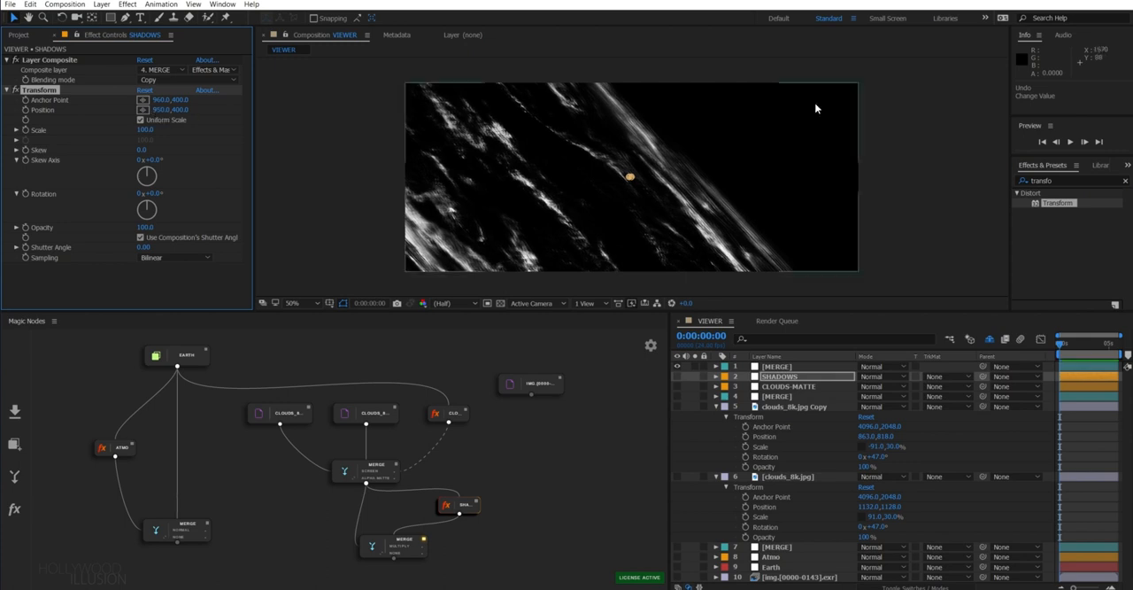
type("leve")
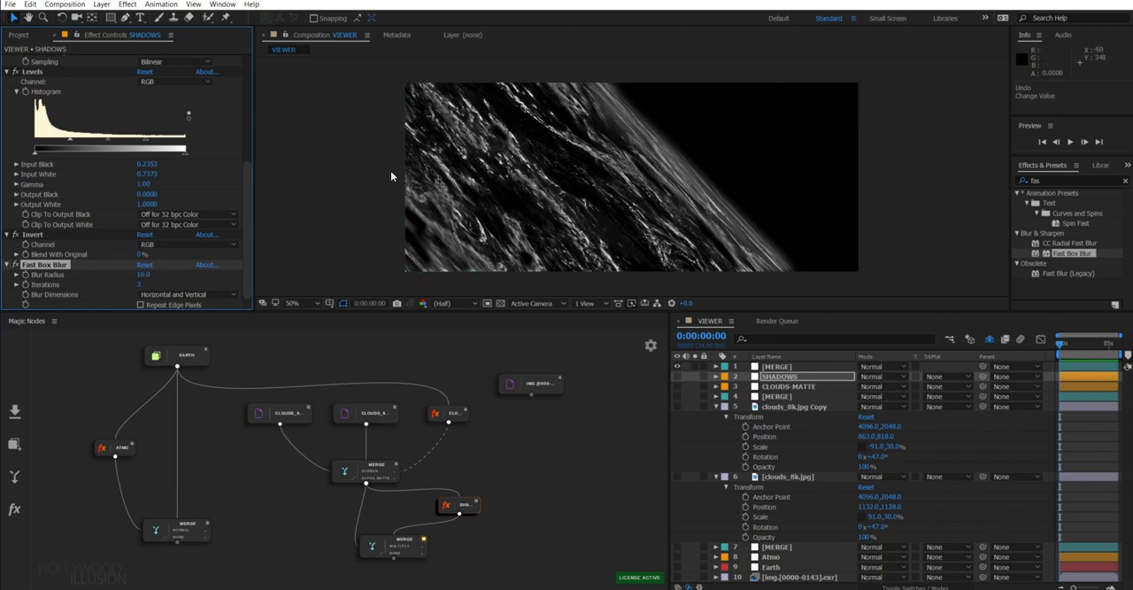
mouse_move(478, 319)
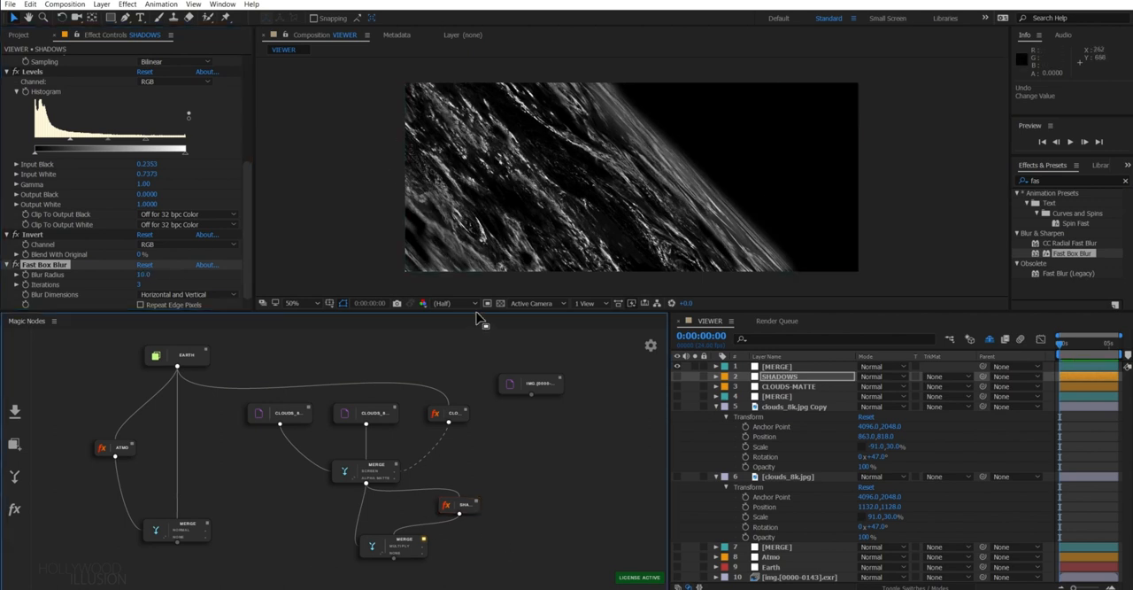
Set the final merge's blend mode, start the HAZE effect node, and add its merge
left_click(176, 504)
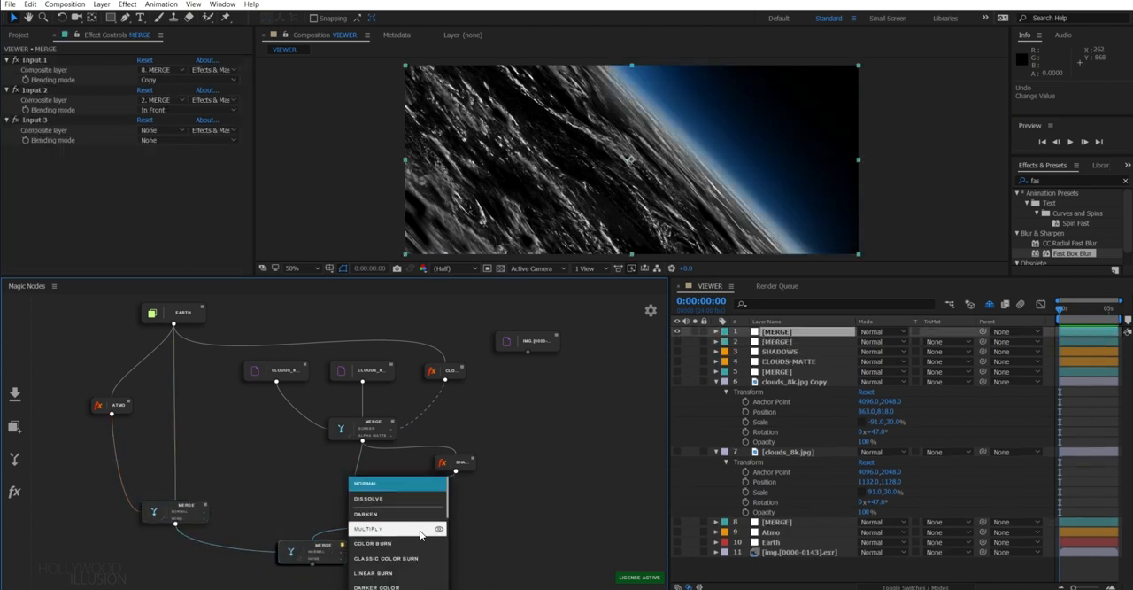
left_click(376, 502)
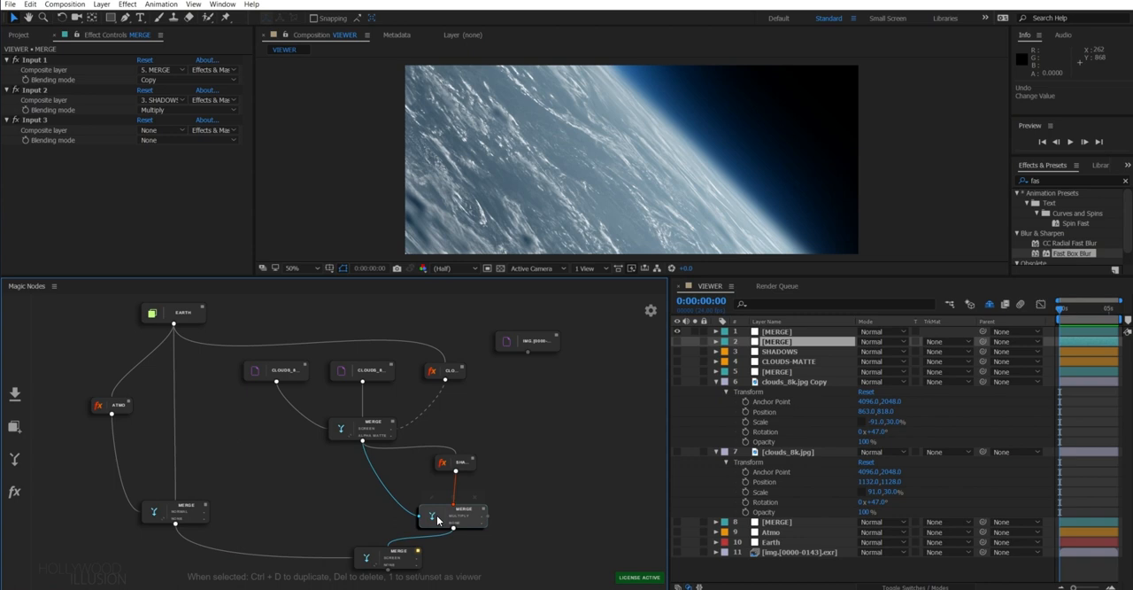
left_click(73, 434)
type("expos")
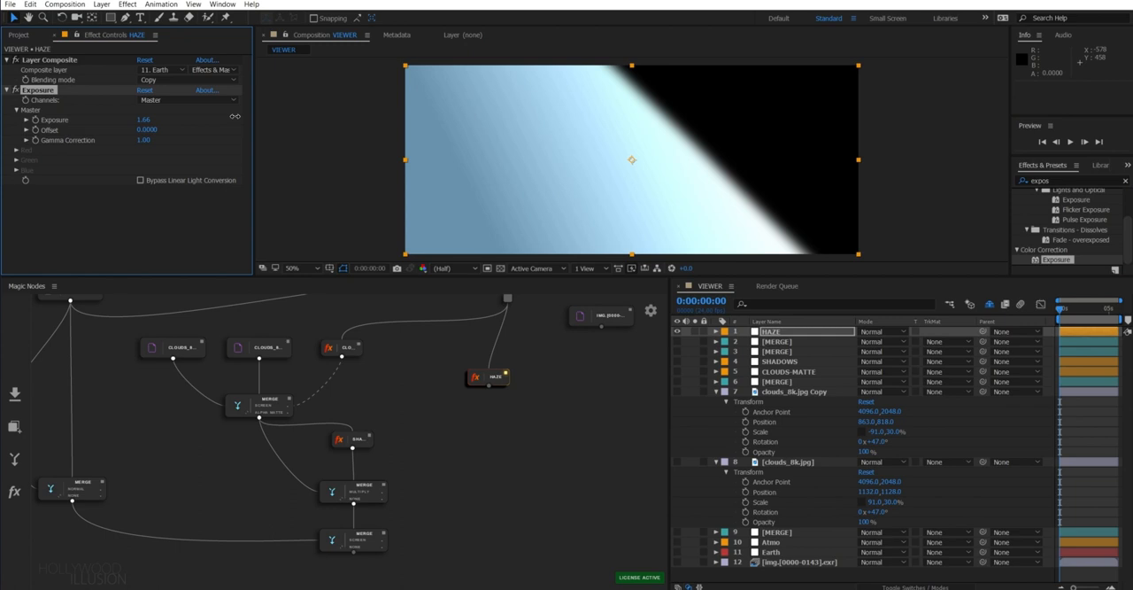
left_click(353, 540)
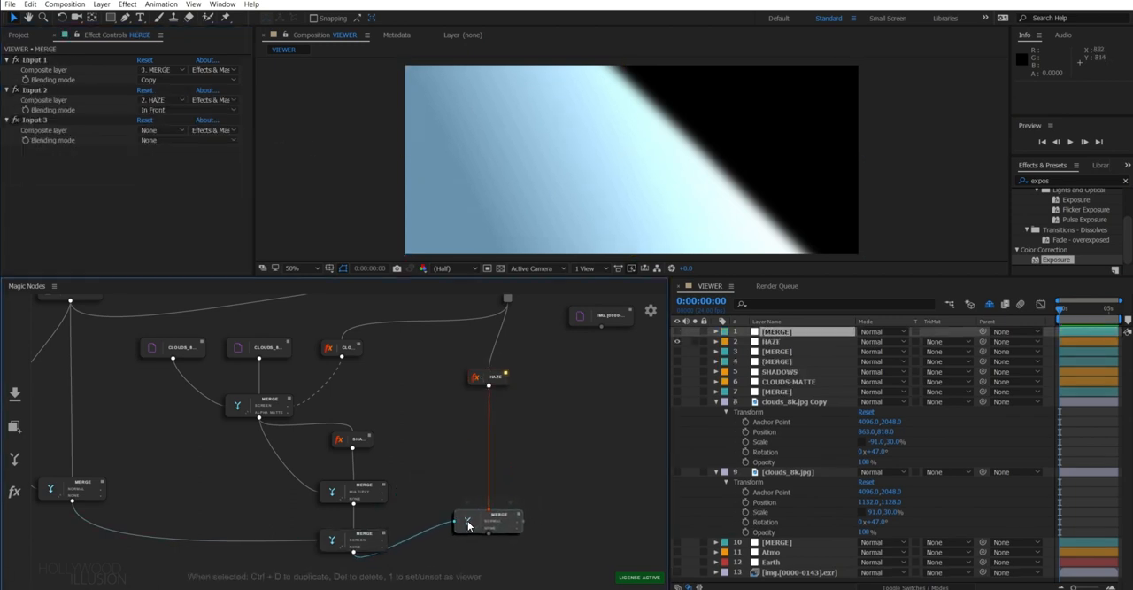
Configure the overlay haze merge with its HAZE-MATTE and add a further merge after it
left_click(494, 521)
type("leve")
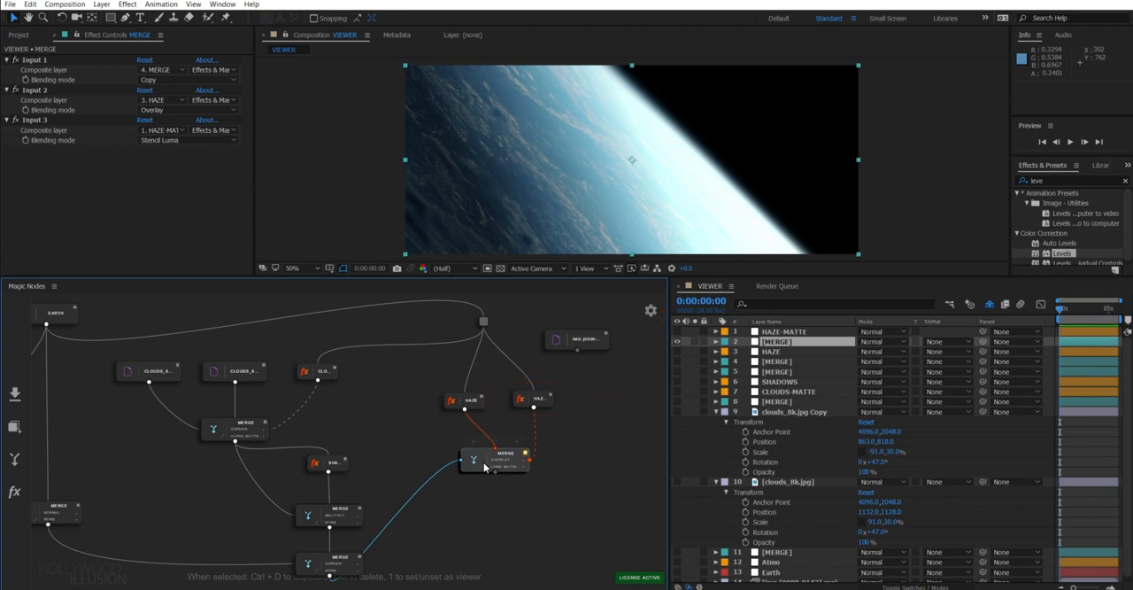
left_click(493, 460)
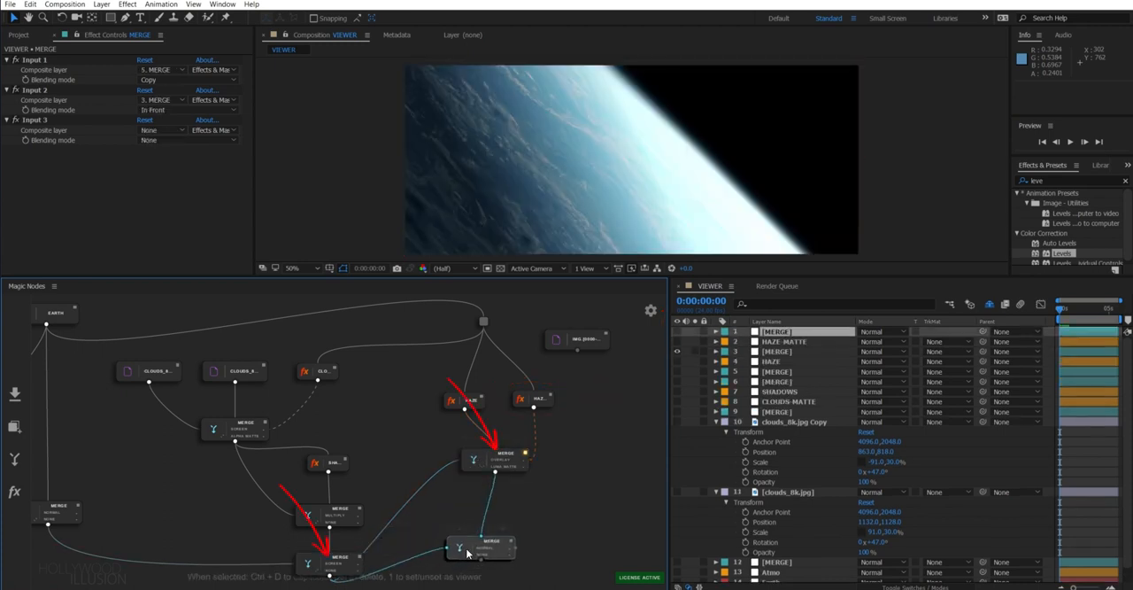
left_click(479, 548)
type("vibr")
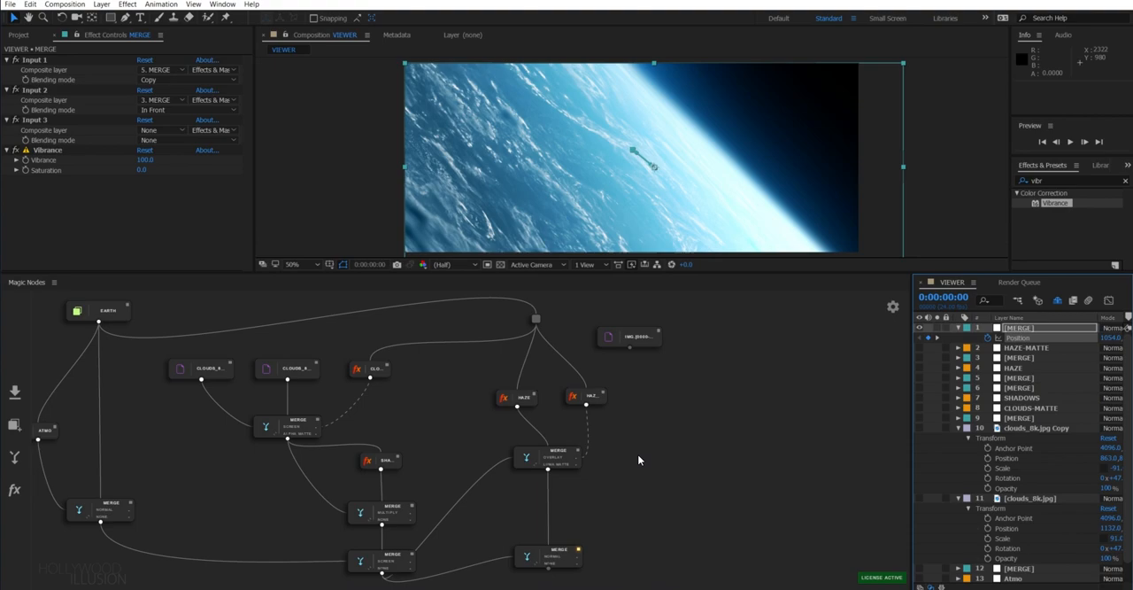
Duplicate the EXR node as SPECULAR, apply EXtractoR, and confirm the AO channel selection
left_click_drag(629, 337, 705, 394)
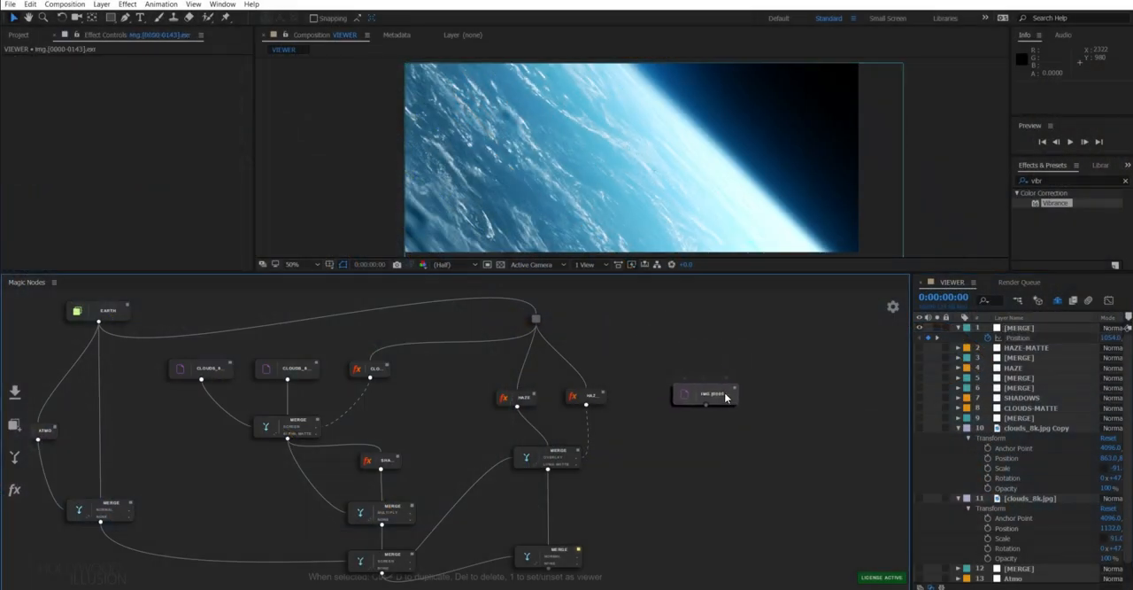
left_click(704, 394)
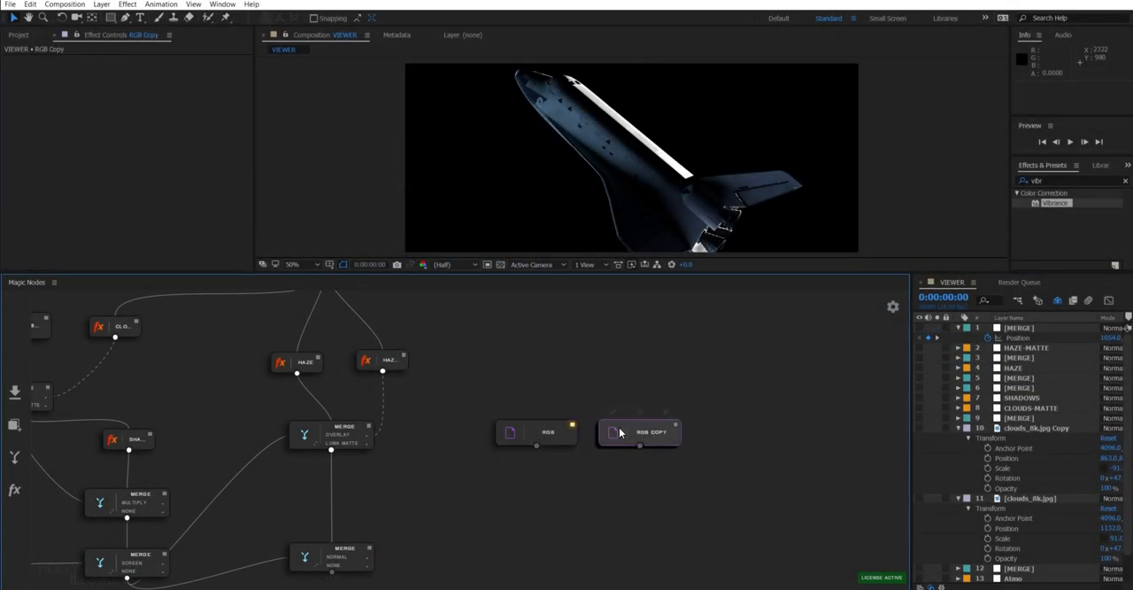
double_click(536, 432)
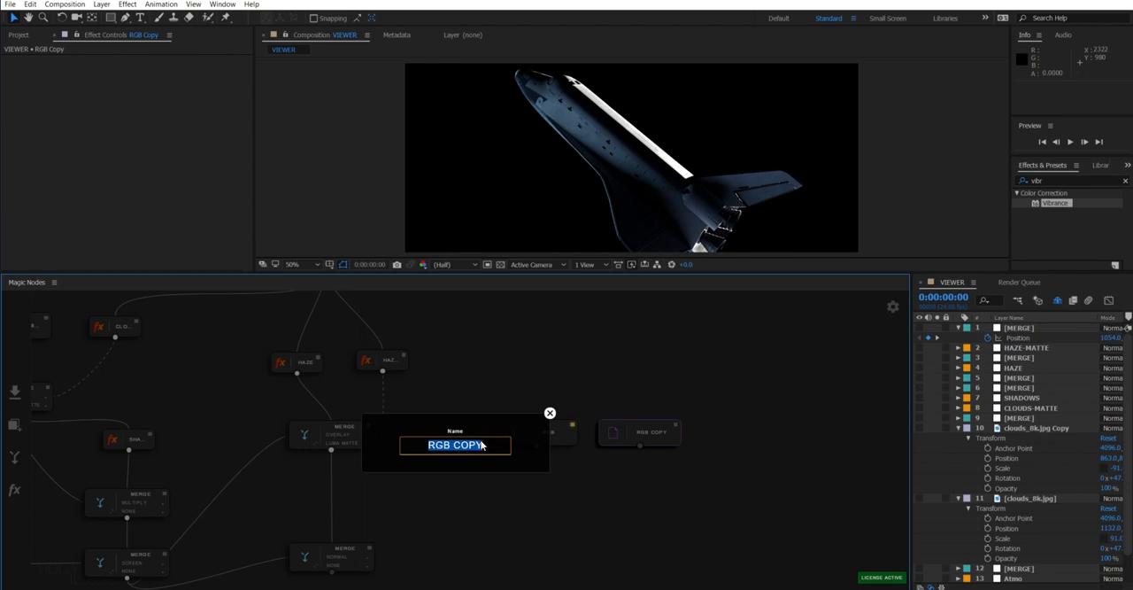
type("SPECULAR")
left_click(1075, 181)
type("extra")
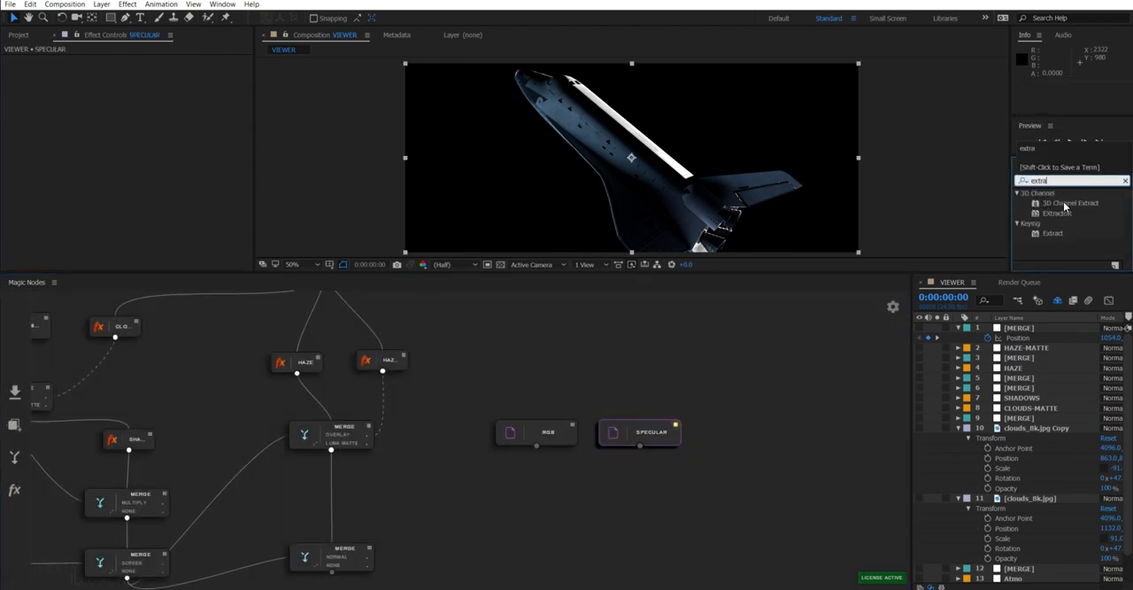
double_click(1058, 213)
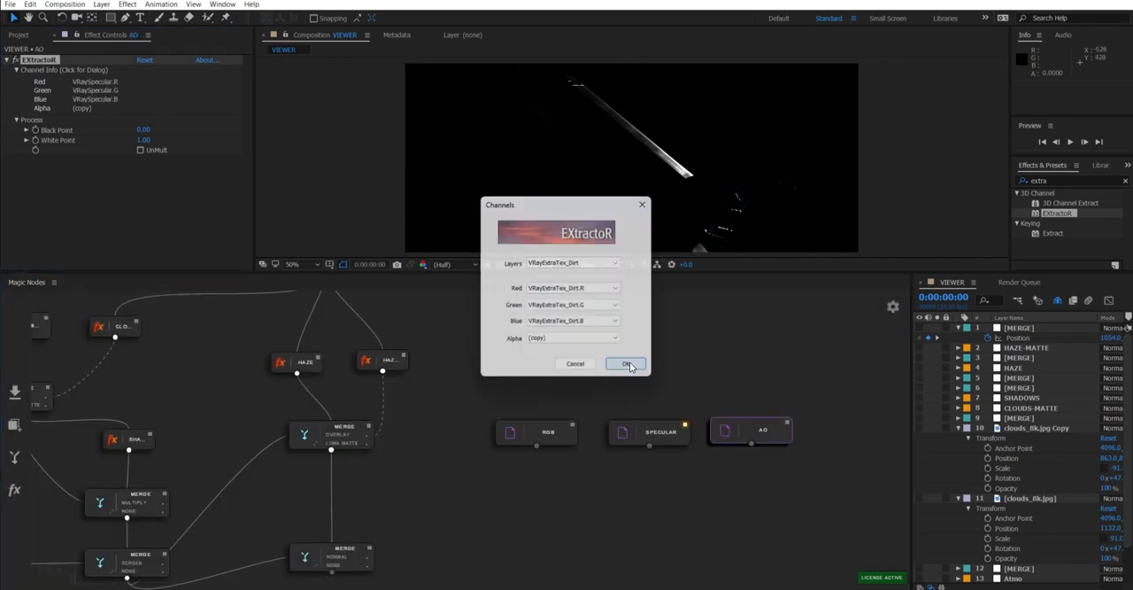
left_click(571, 320)
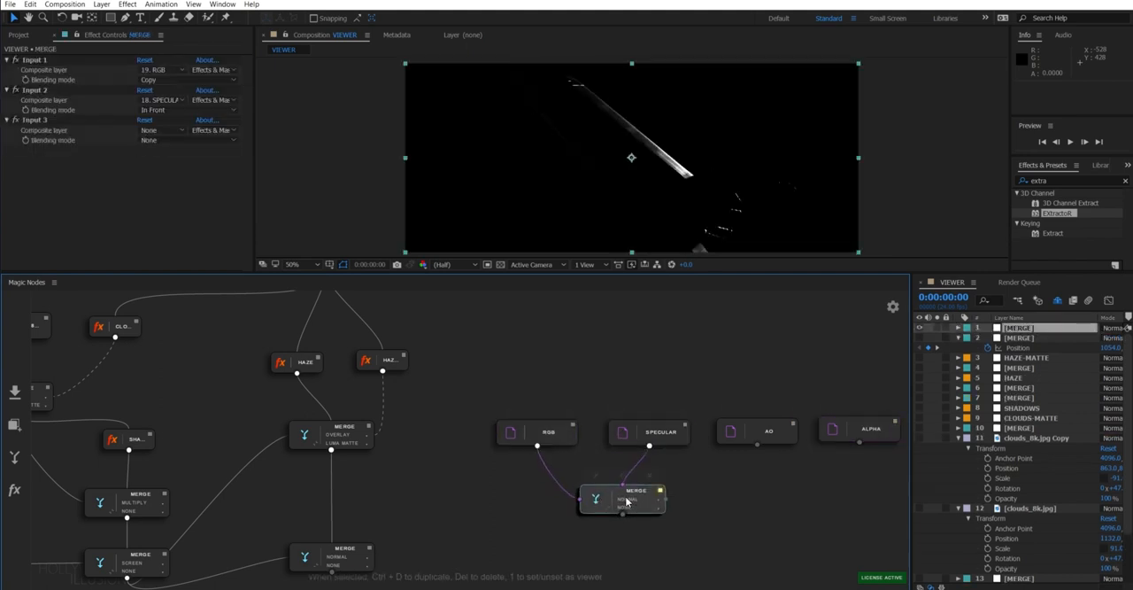
Merge RGB with SPECULAR, multiply the AO pass, and use ALPHA as luma matte
left_click(636, 499)
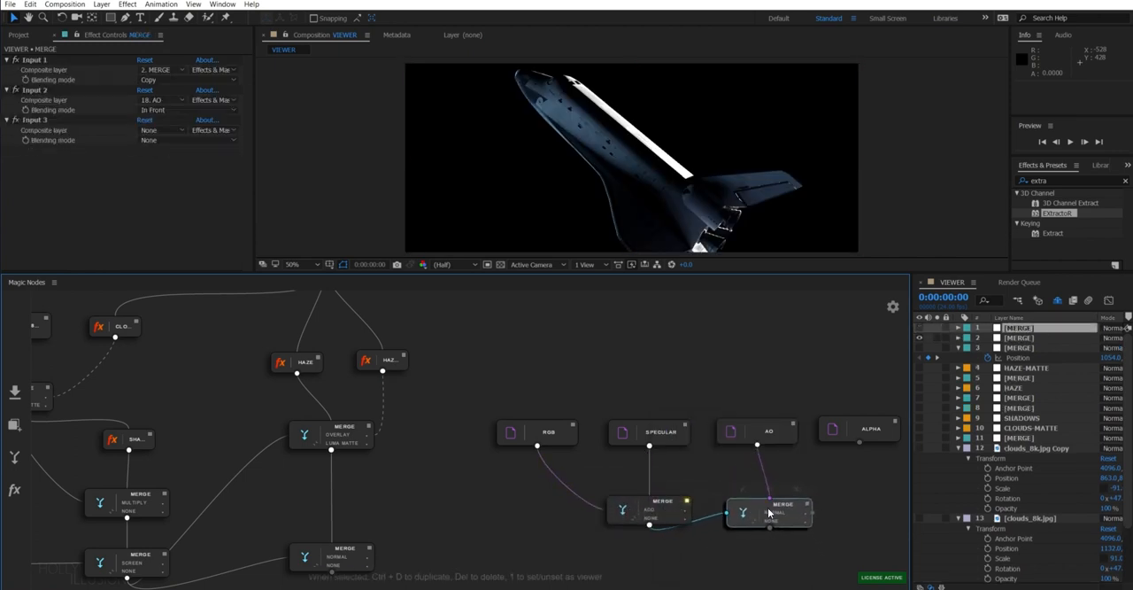
left_click(775, 515)
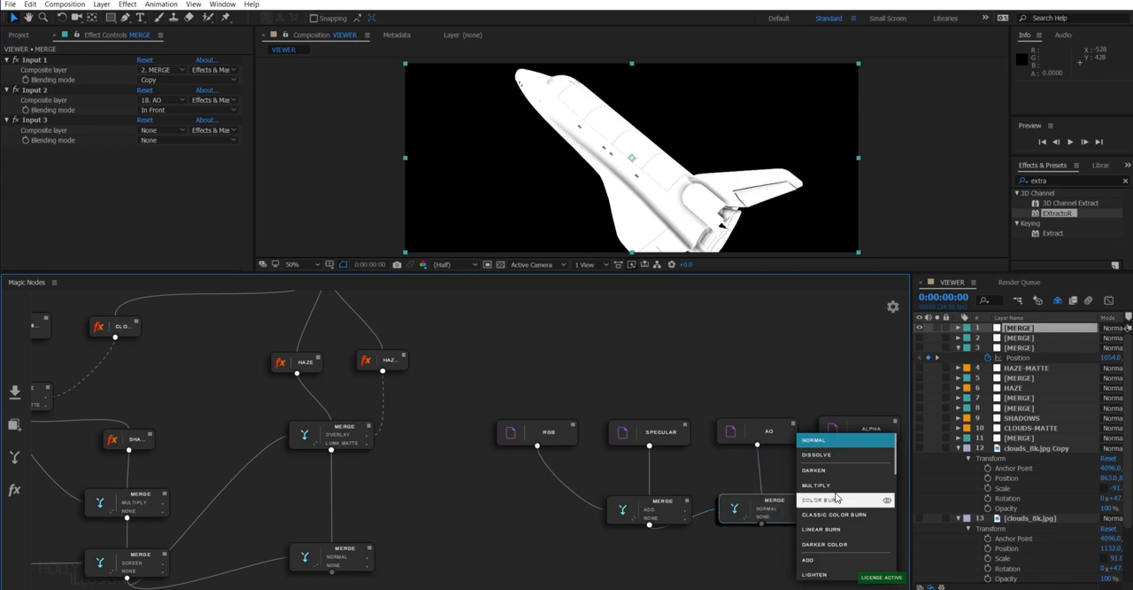
left_click(816, 485)
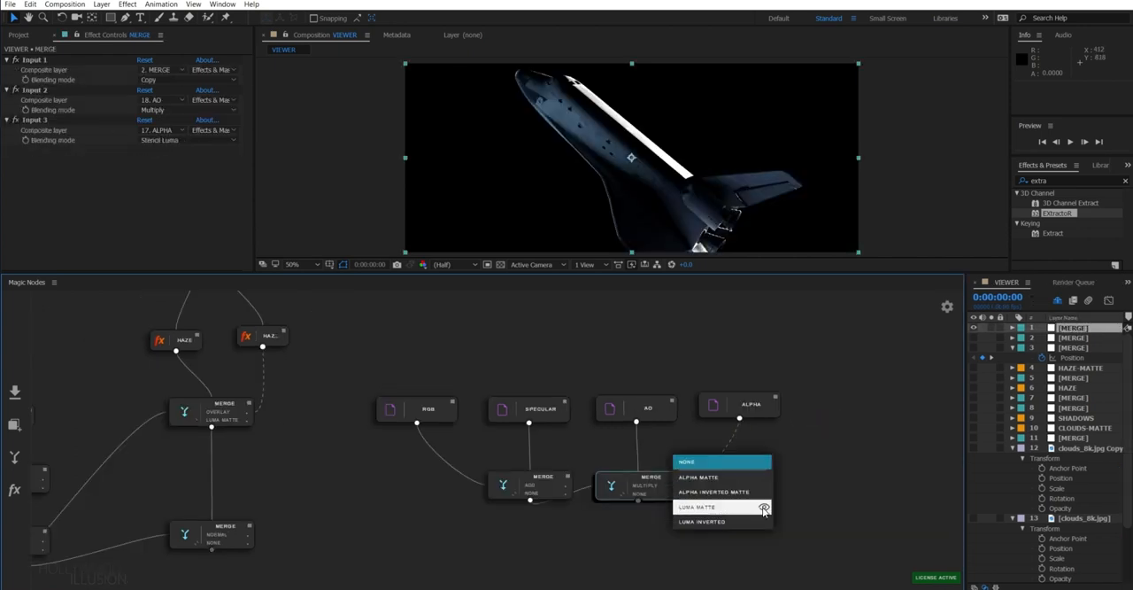
left_click(501, 264)
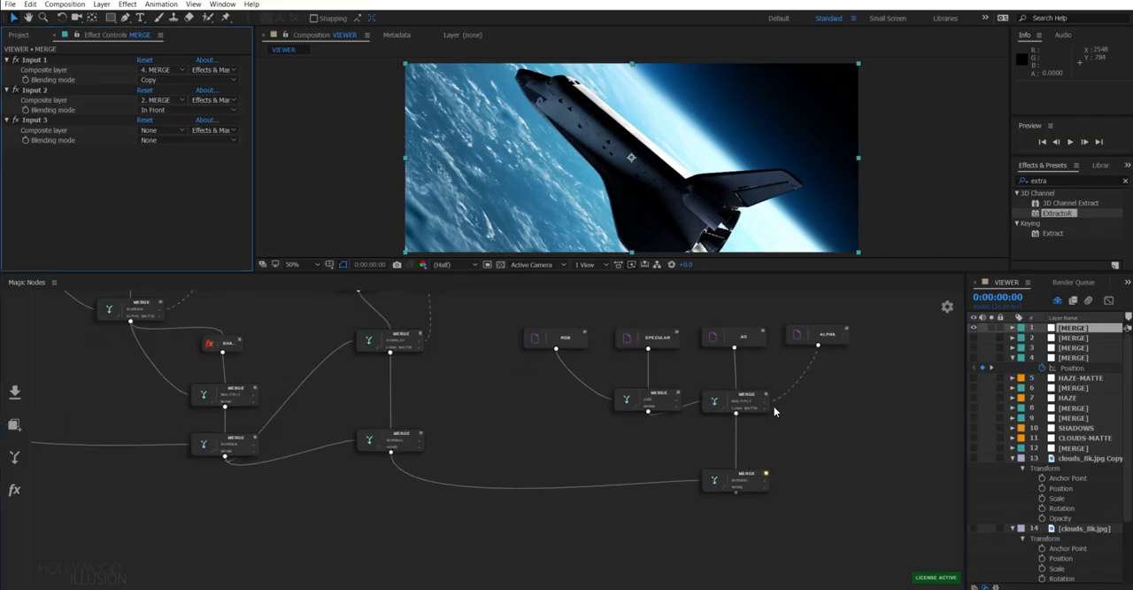
Difference-merge a blurred ALPHA copy with the alpha, using a Luma Matte input, for an edge matte
left_click(743, 372)
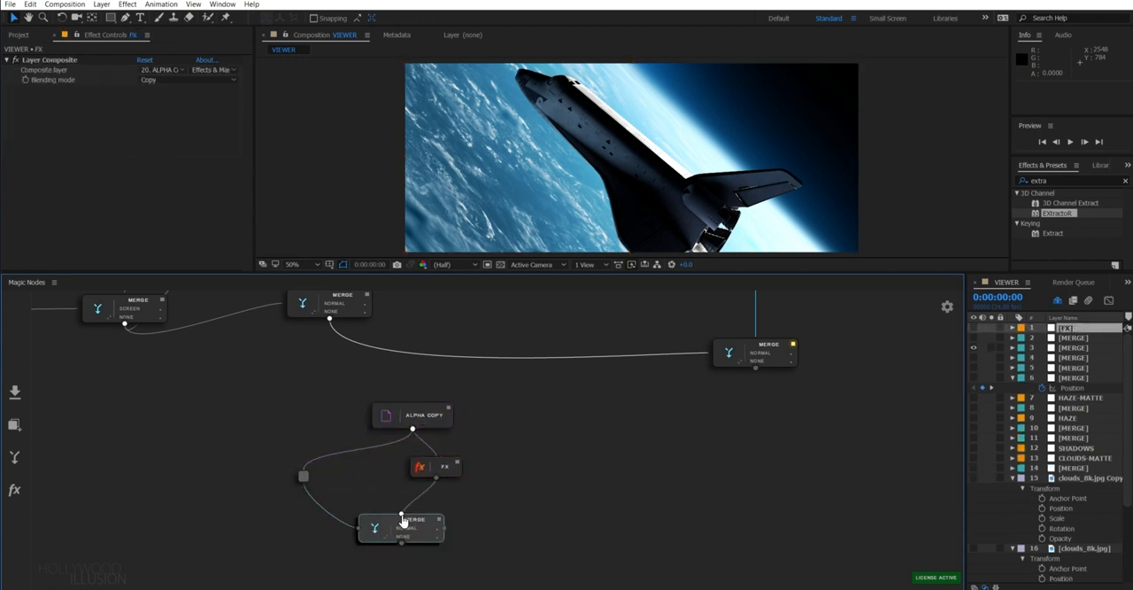
left_click(425, 529)
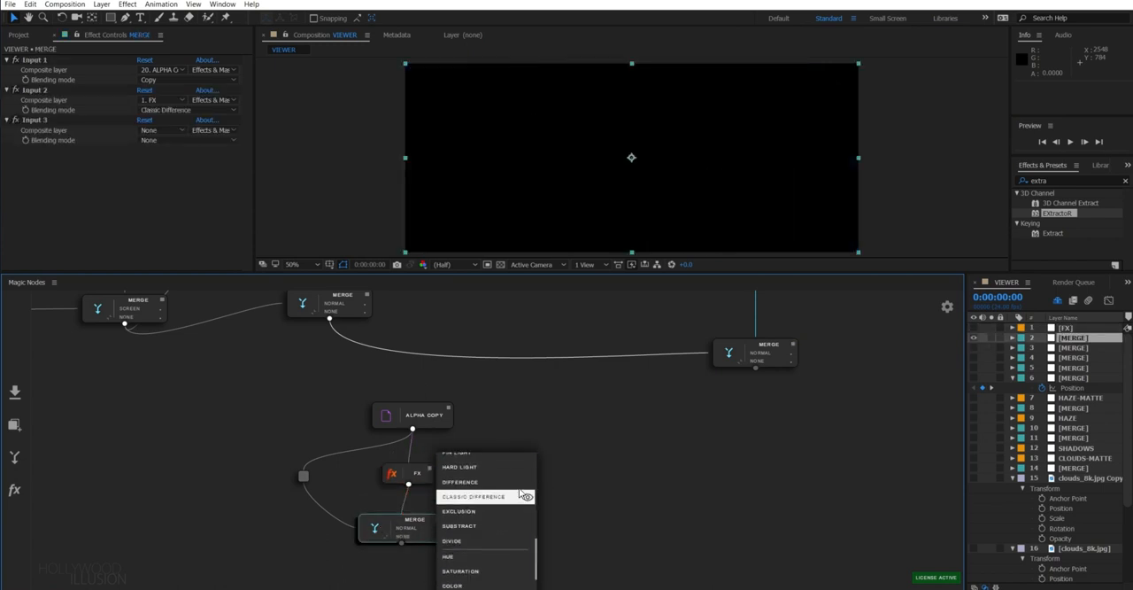
left_click(460, 482)
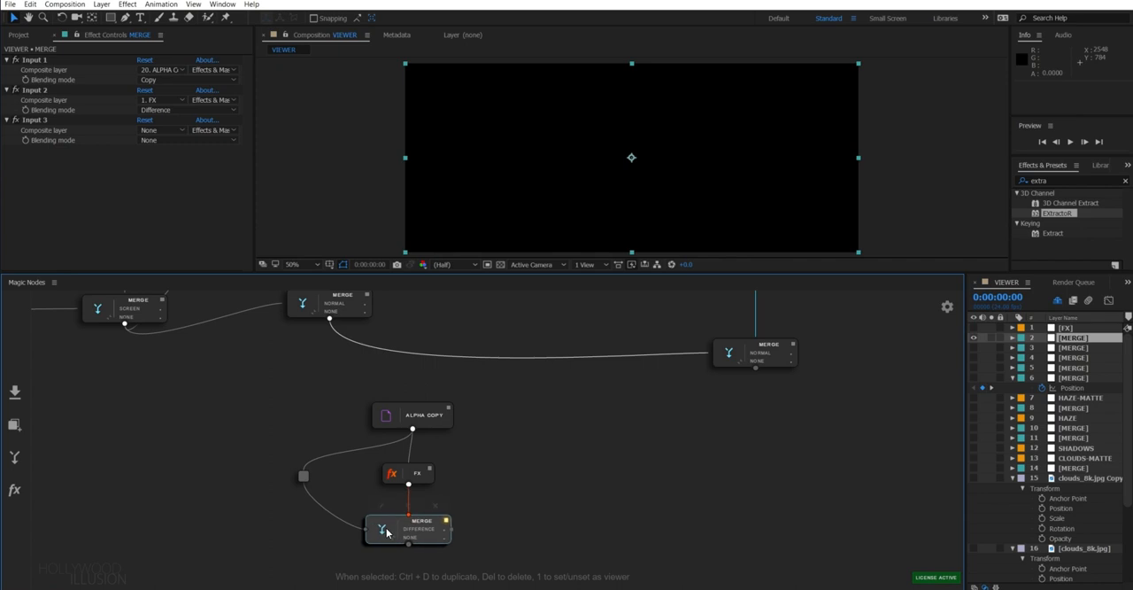
left_click(408, 474)
type("fast")
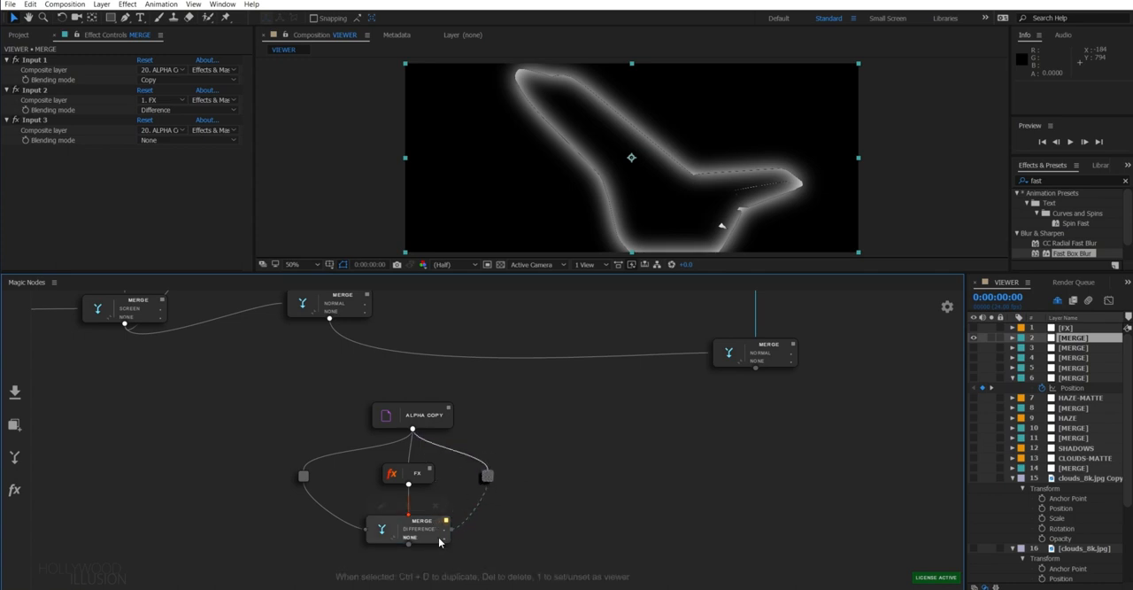
left_click(408, 537)
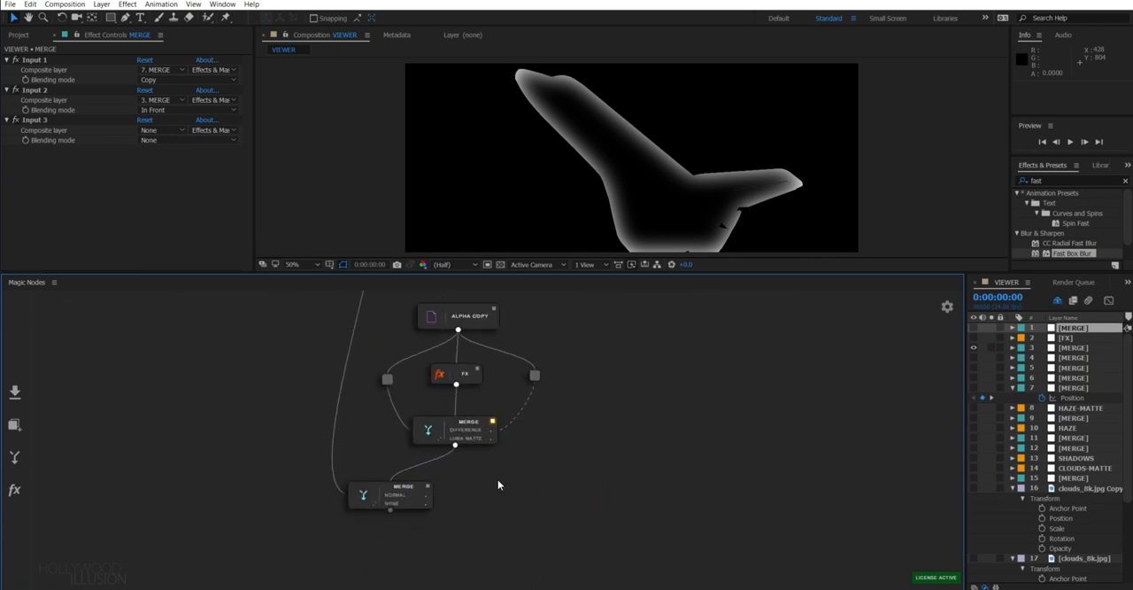
Add a light-wrap MERGE fed by the background and edge matte, and merge it into the composite
left_click(390, 493)
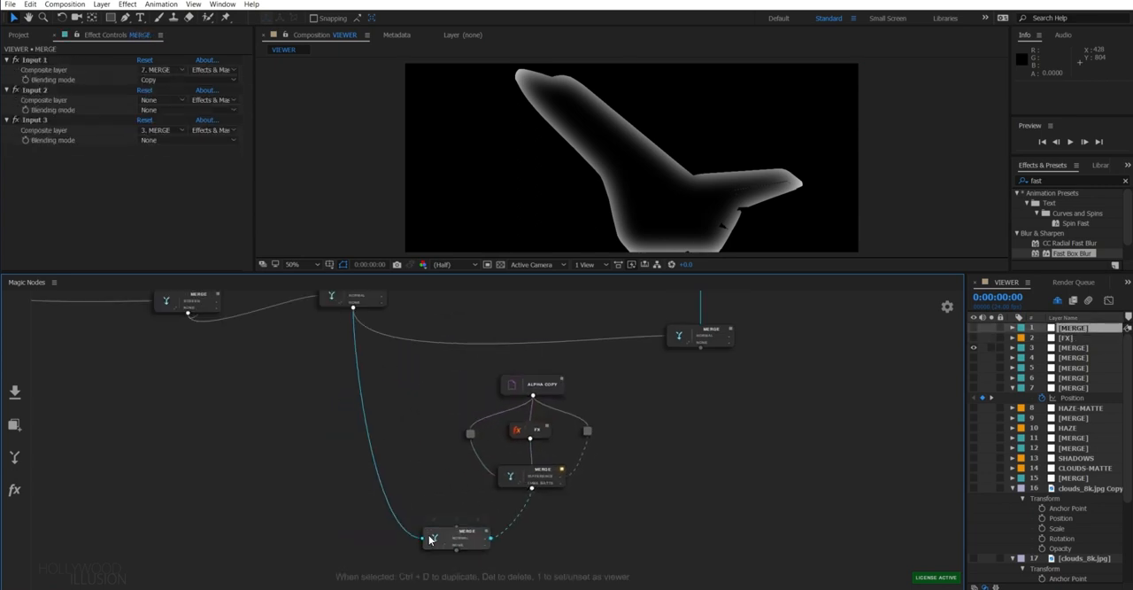
left_click(467, 537)
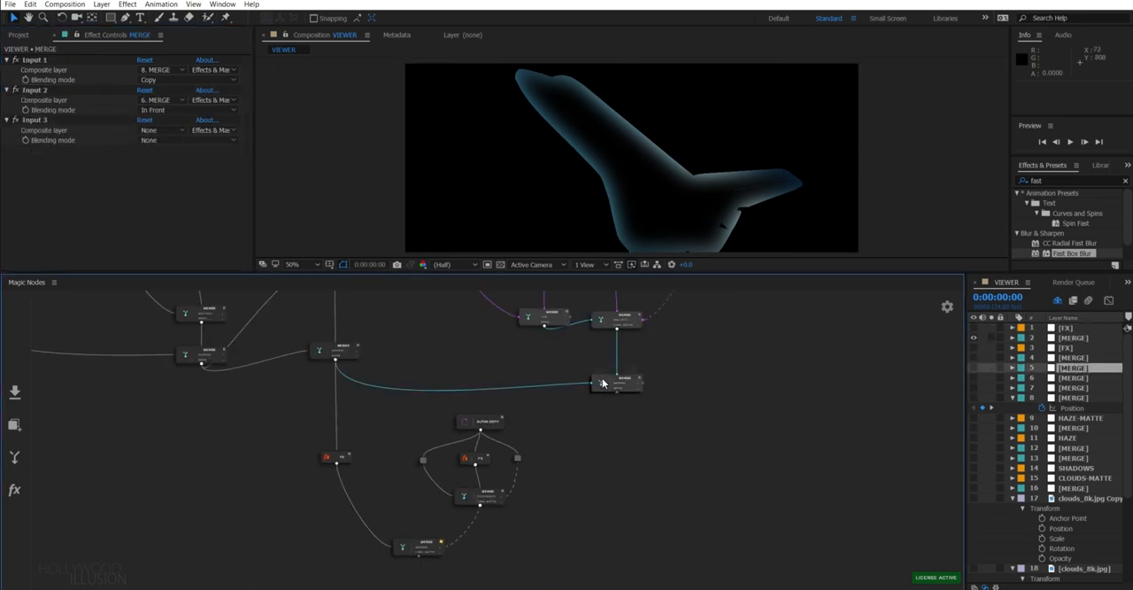
left_click(420, 545)
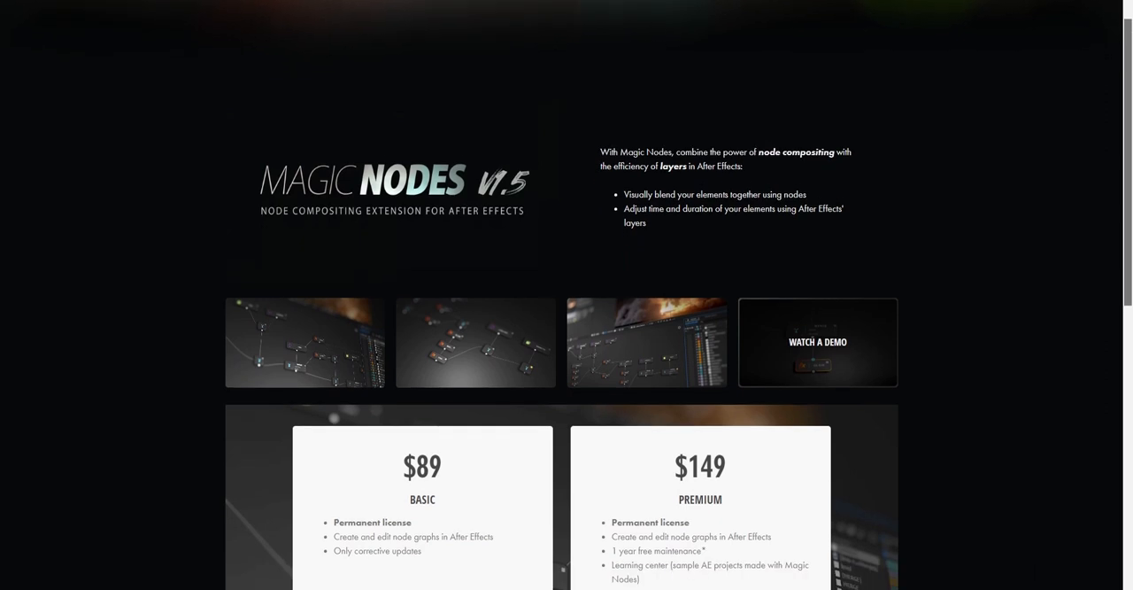
Scroll down to the $89 Basic and $149 Premium Magic Nodes pricing cards
scroll("down", 3)
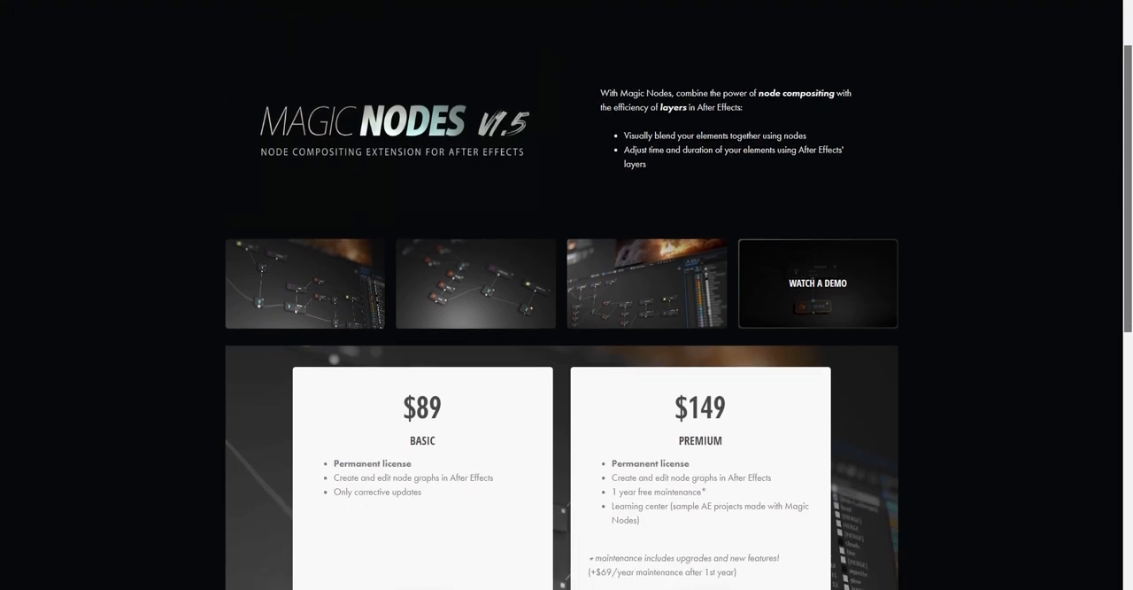
scroll("down", 3)
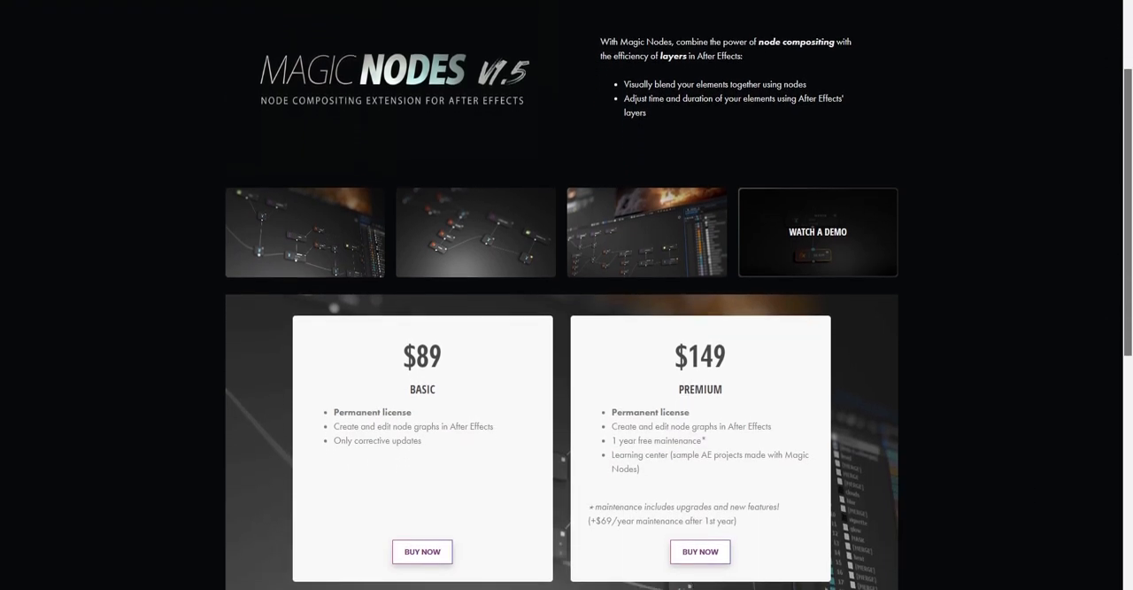
scroll("down", 3)
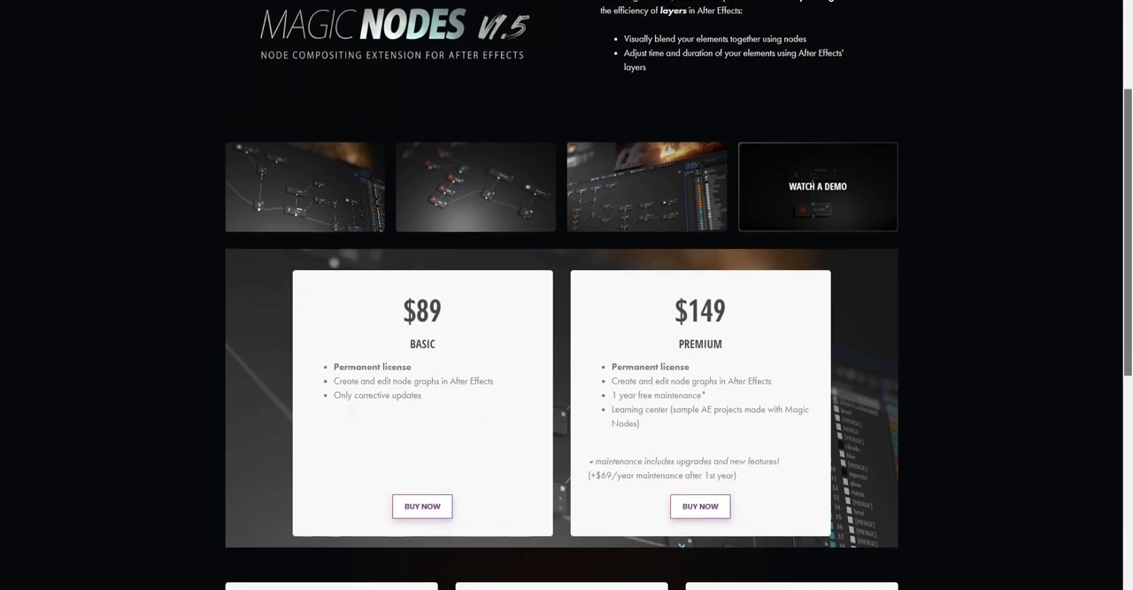